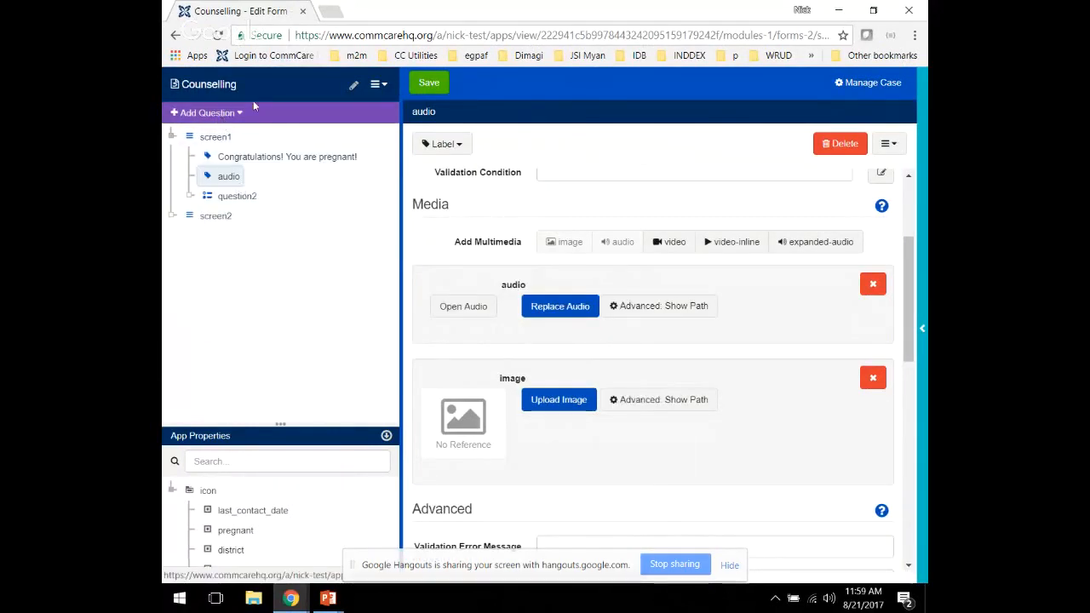
Step: Add an unnamed Question List group after screen2 and browse the Add Question submenus
{"action": "left_click", "coordinate": [215, 215]}
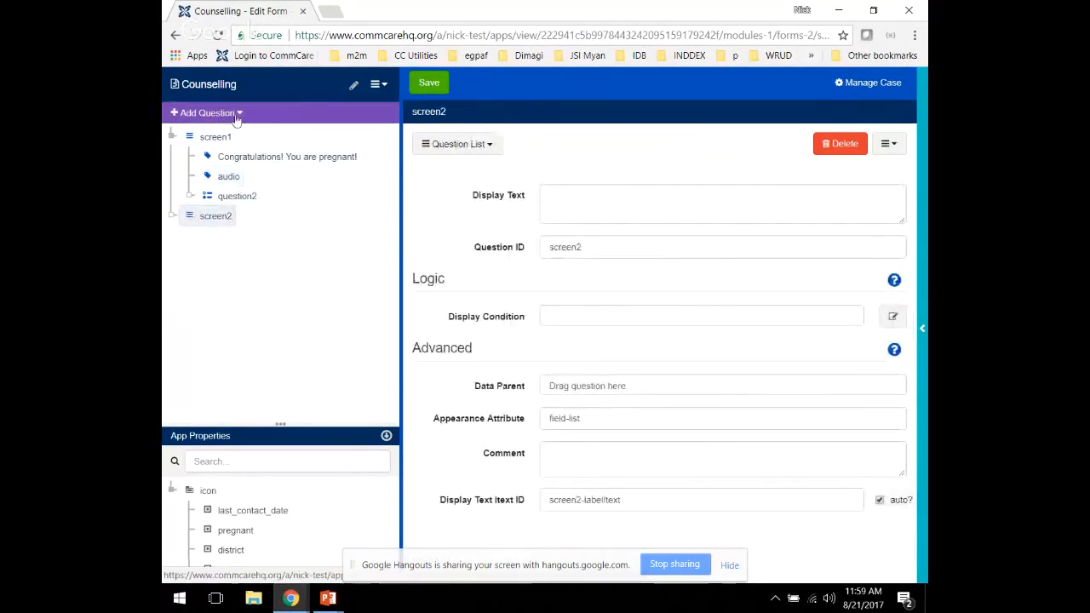
{"action": "left_click", "coordinate": [206, 113]}
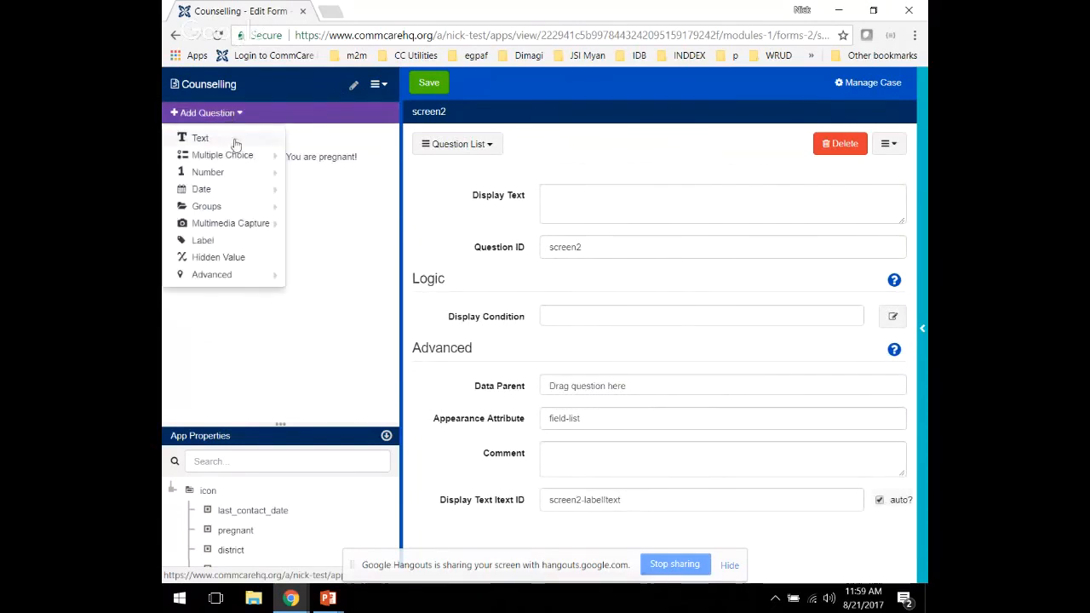
{"action": "mouse_move", "coordinate": [206, 206]}
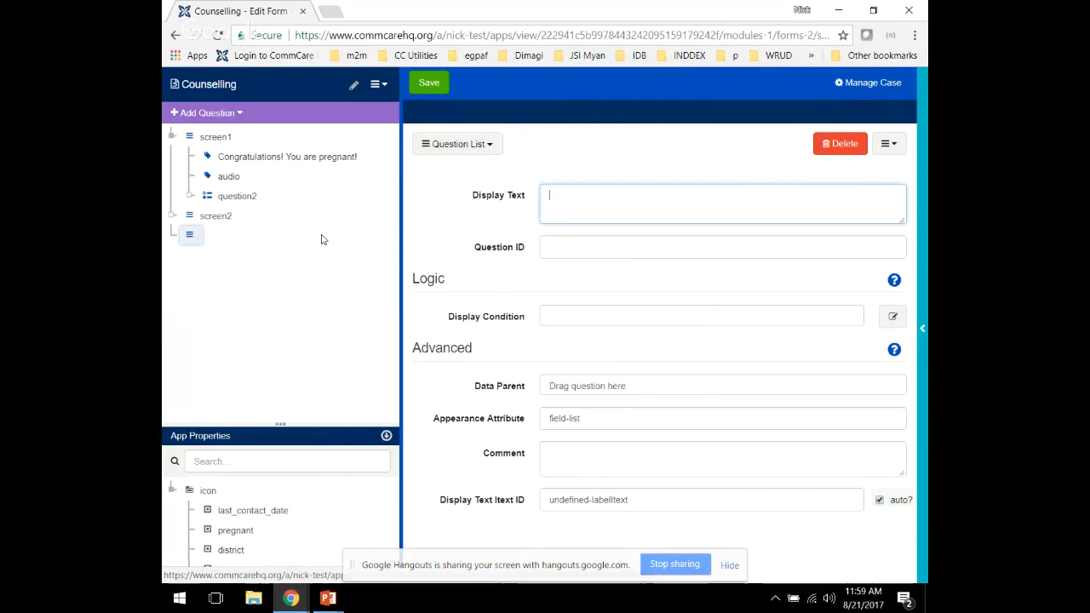
{"action": "left_click", "coordinate": [206, 112]}
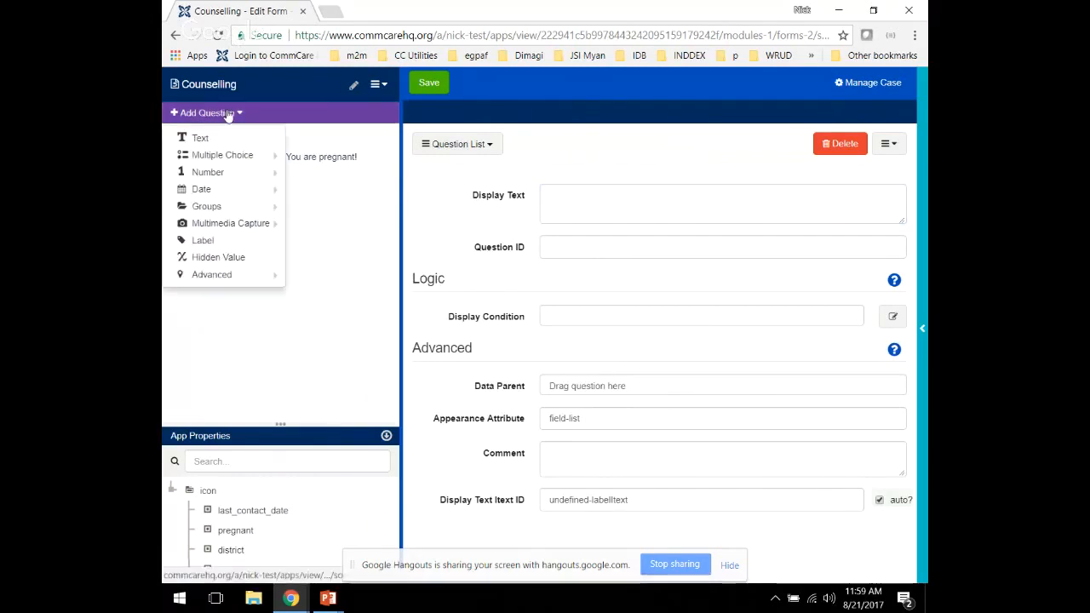
{"action": "mouse_move", "coordinate": [208, 172]}
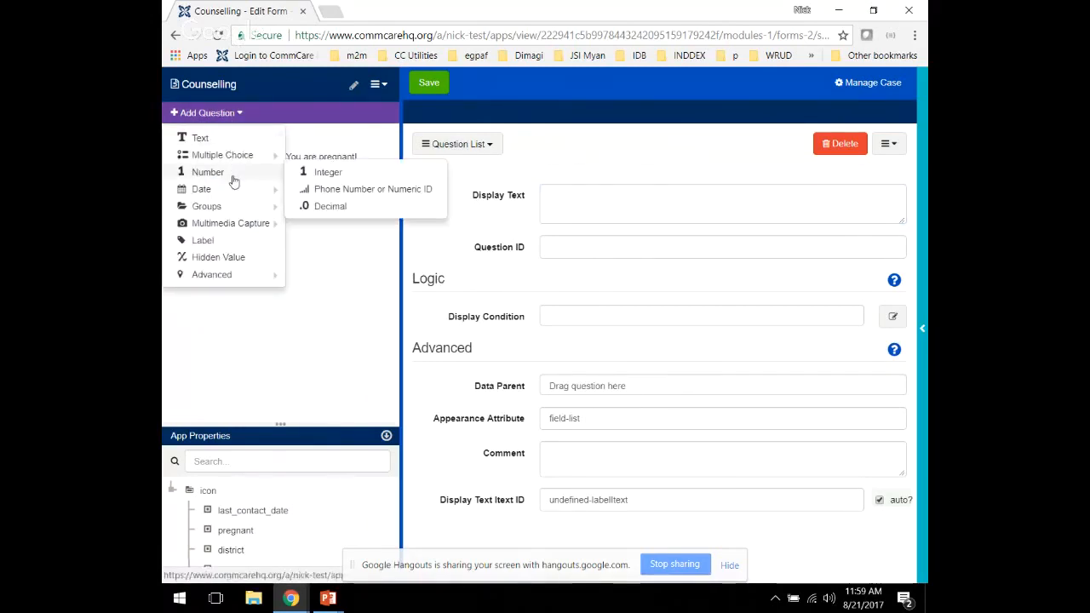
{"action": "mouse_move", "coordinate": [206, 206]}
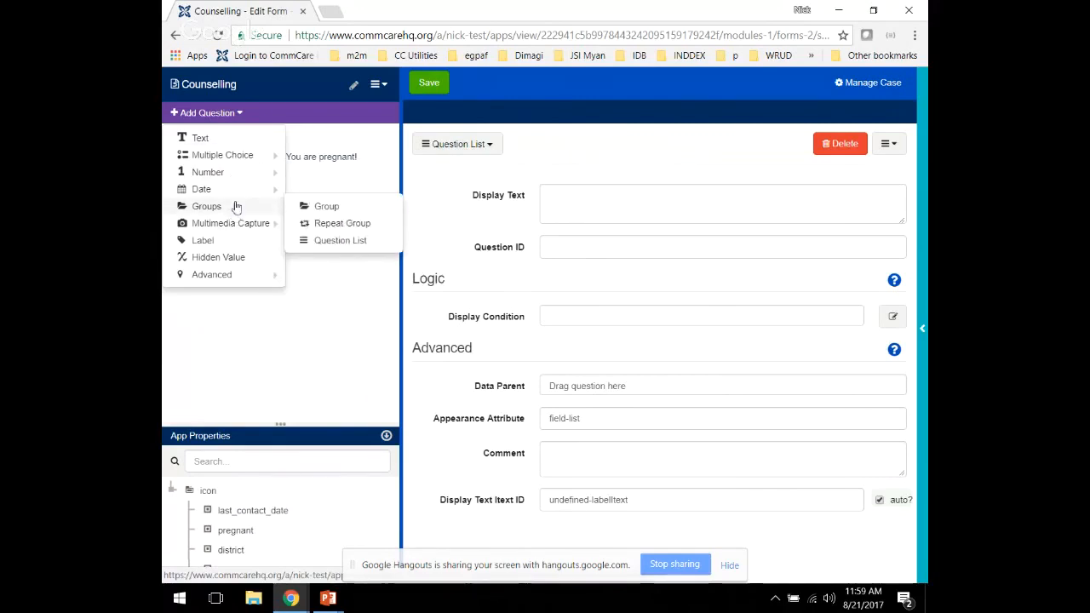
{"action": "mouse_move", "coordinate": [230, 223]}
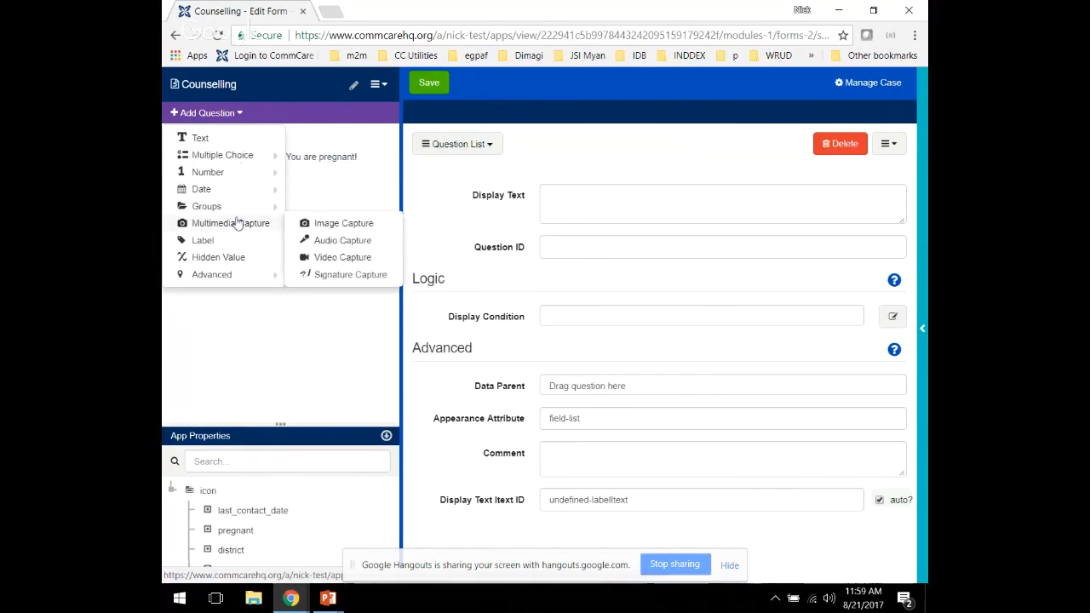
Step: Add label question2 inside question1 with an audio slot, then dismiss the audio upload window
{"action": "left_click", "coordinate": [203, 241]}
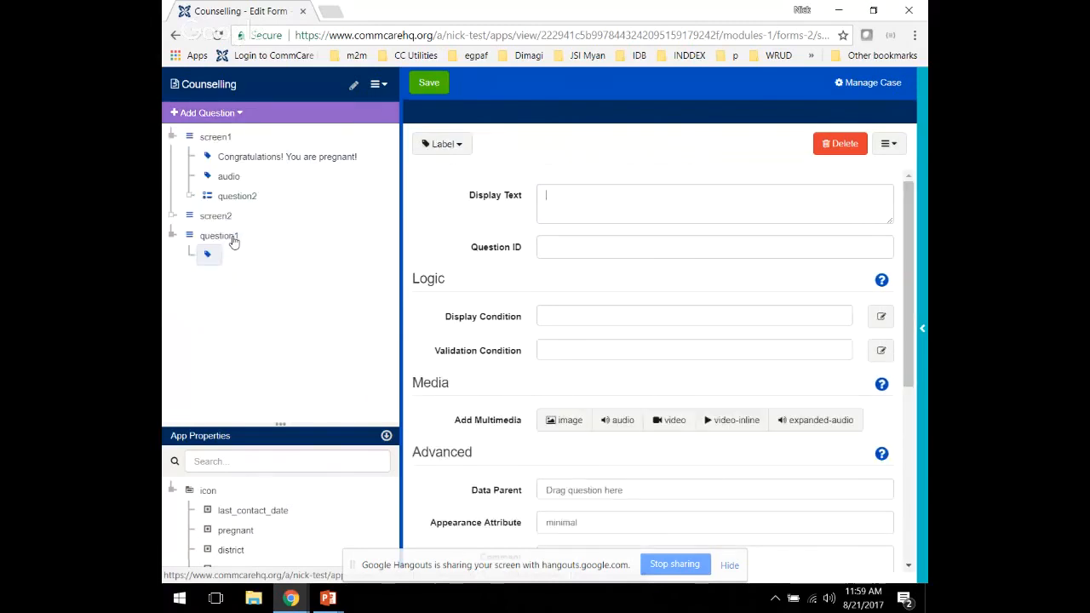
{"action": "scroll", "scroll_direction": "down", "scroll_amount": 3}
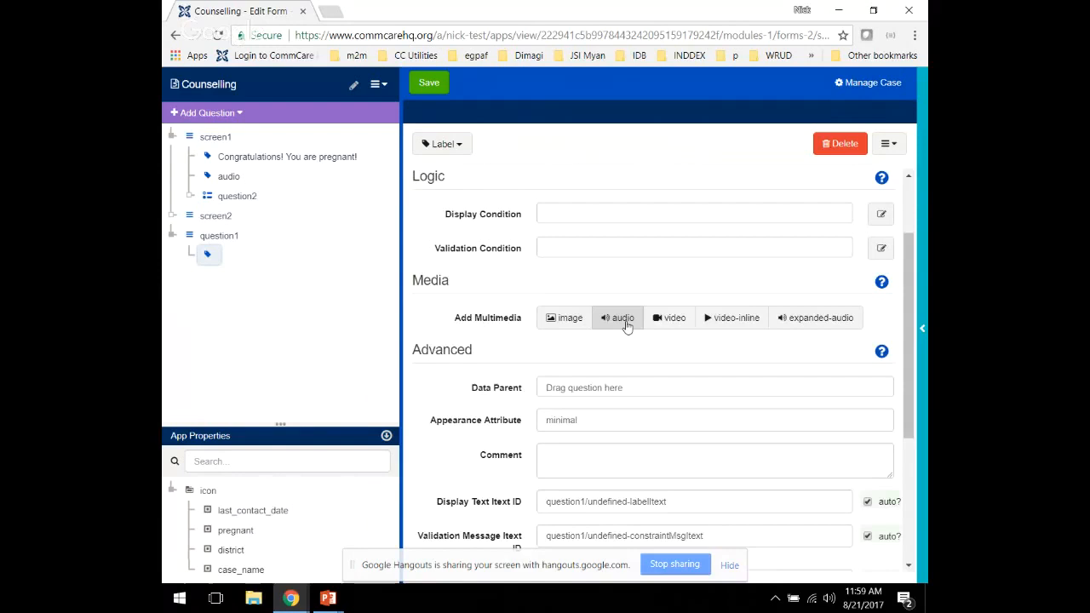
{"action": "left_click", "coordinate": [617, 317]}
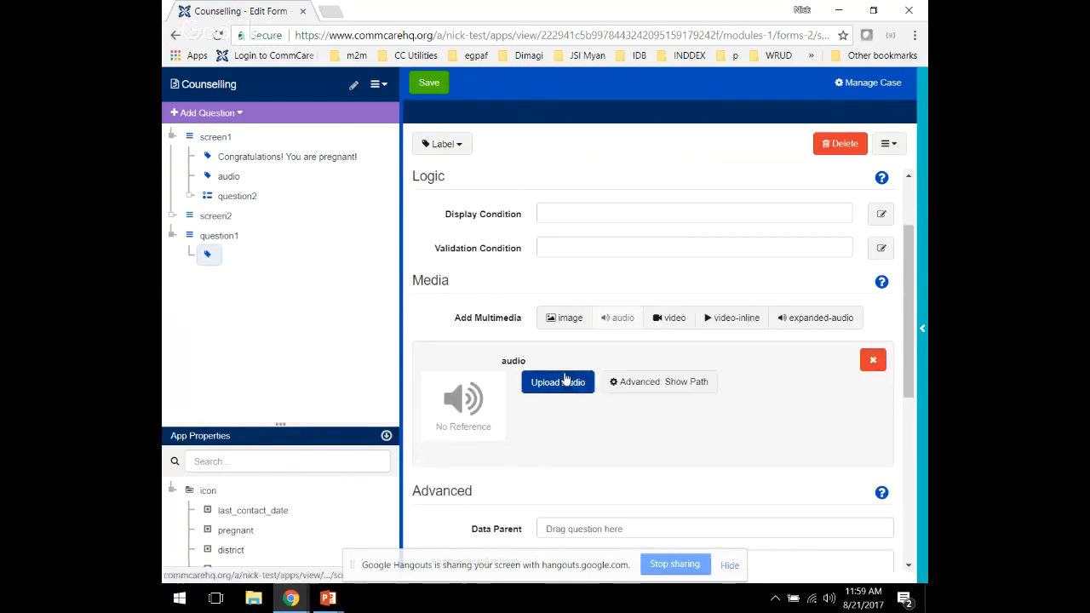
{"action": "left_click", "coordinate": [557, 382]}
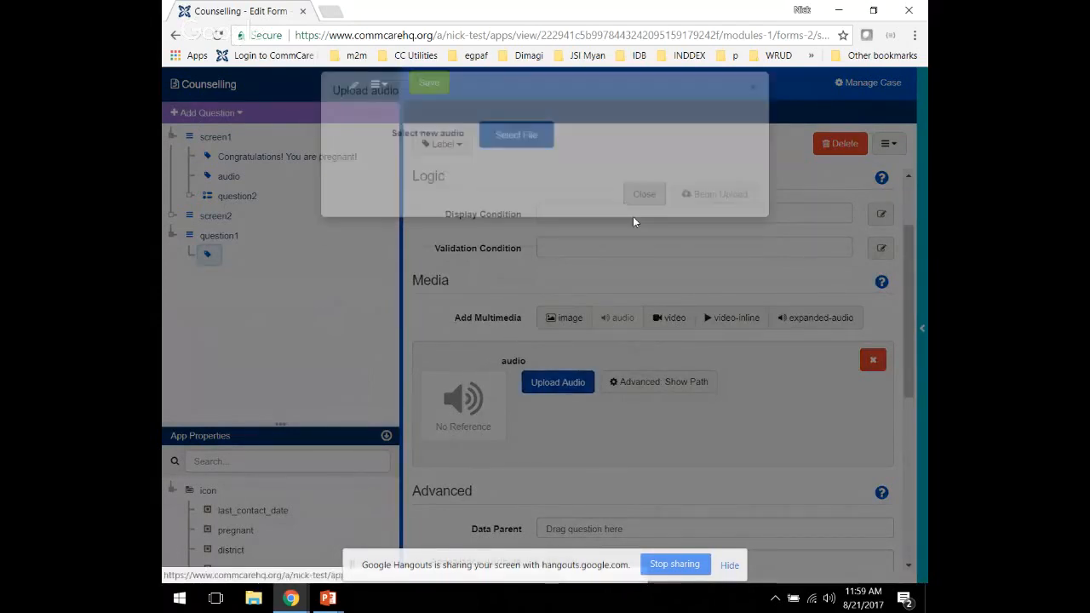
{"action": "left_click", "coordinate": [644, 194]}
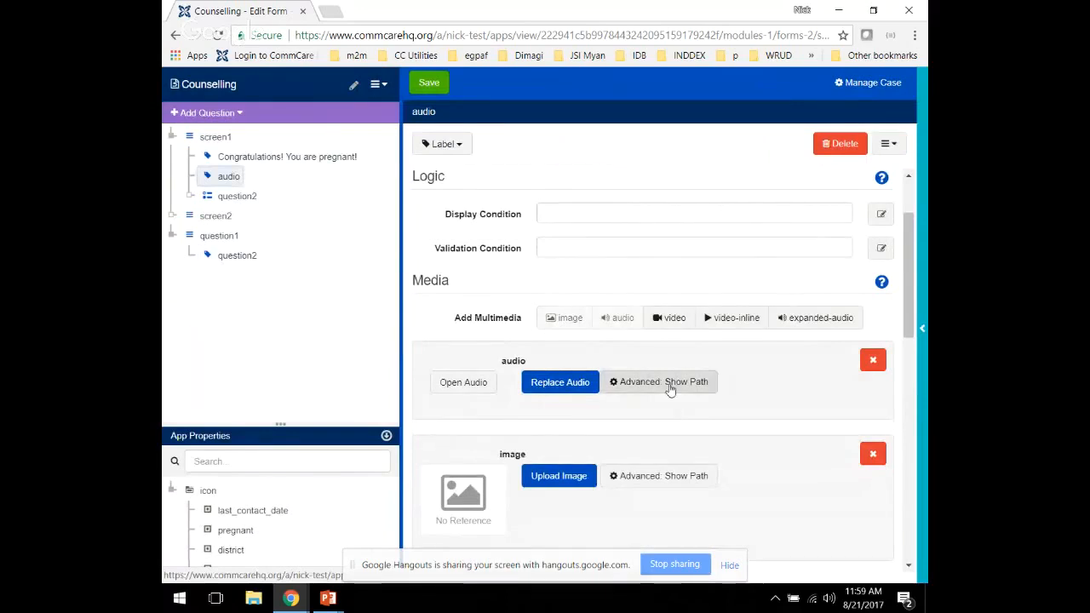
Step: Show the audio file's stored path, then expand question2 to reach choice 0
{"action": "left_click", "coordinate": [658, 382]}
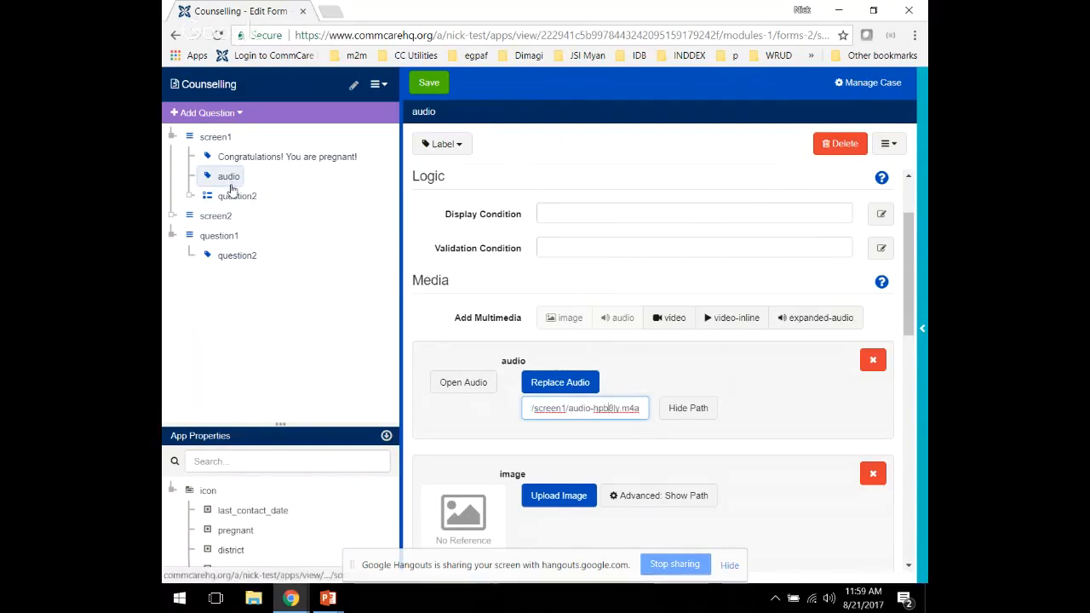
{"action": "left_click", "coordinate": [236, 196]}
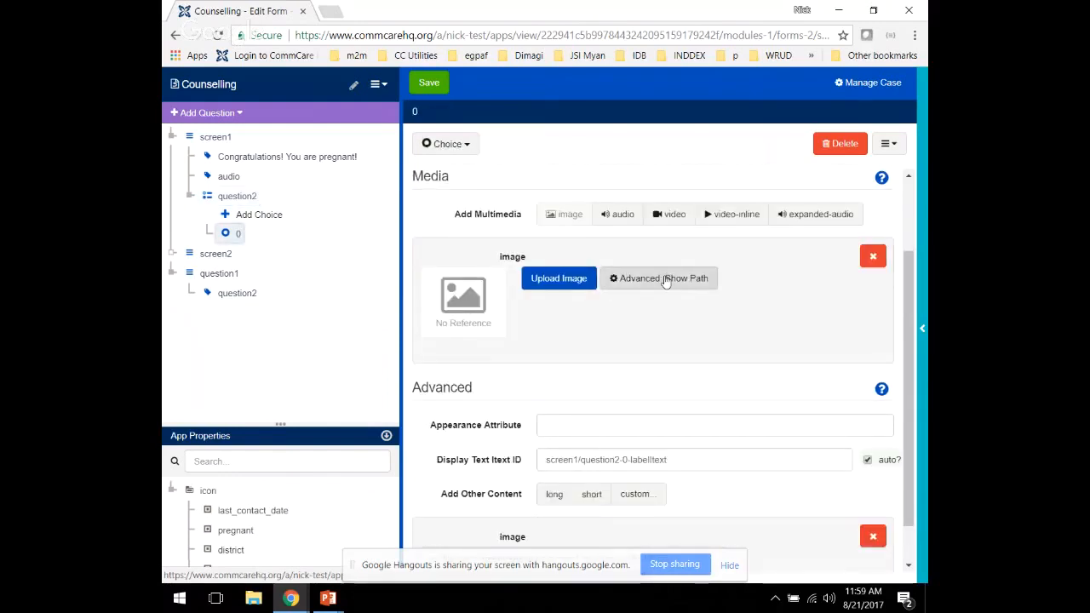
Step: Change choice 0's image path to image/data/screen1/next.png
{"action": "left_click", "coordinate": [658, 277]}
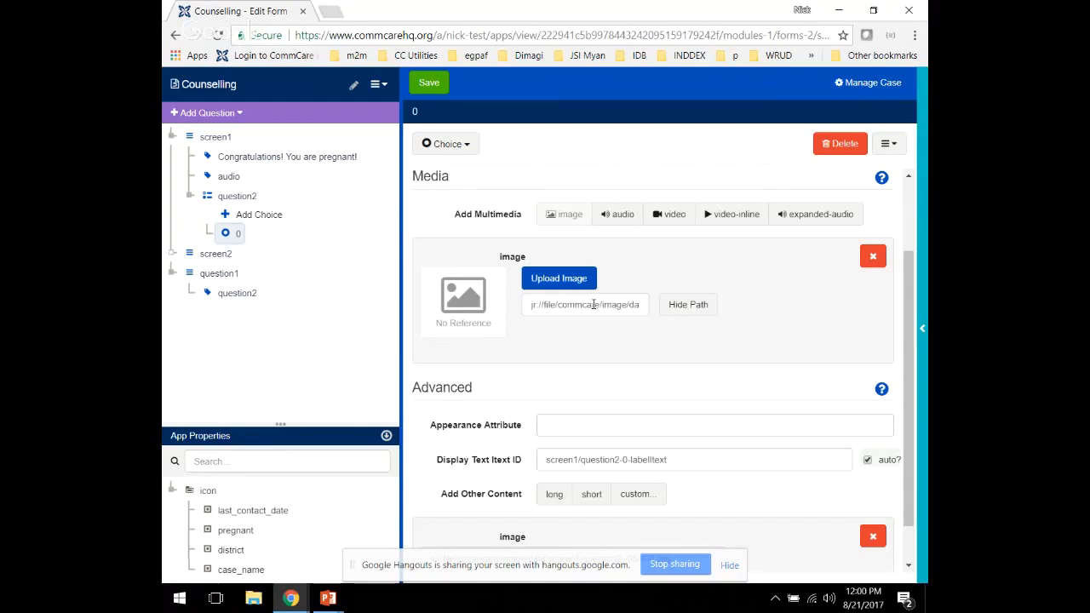
{"action": "left_click", "coordinate": [585, 305]}
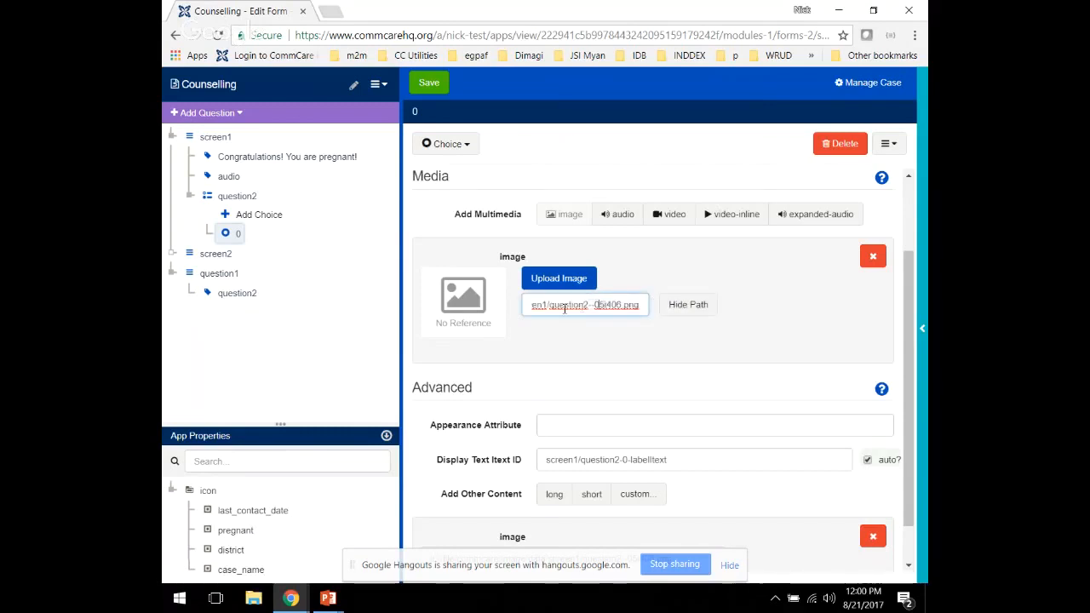
{"action": "double_click", "coordinate": [585, 304]}
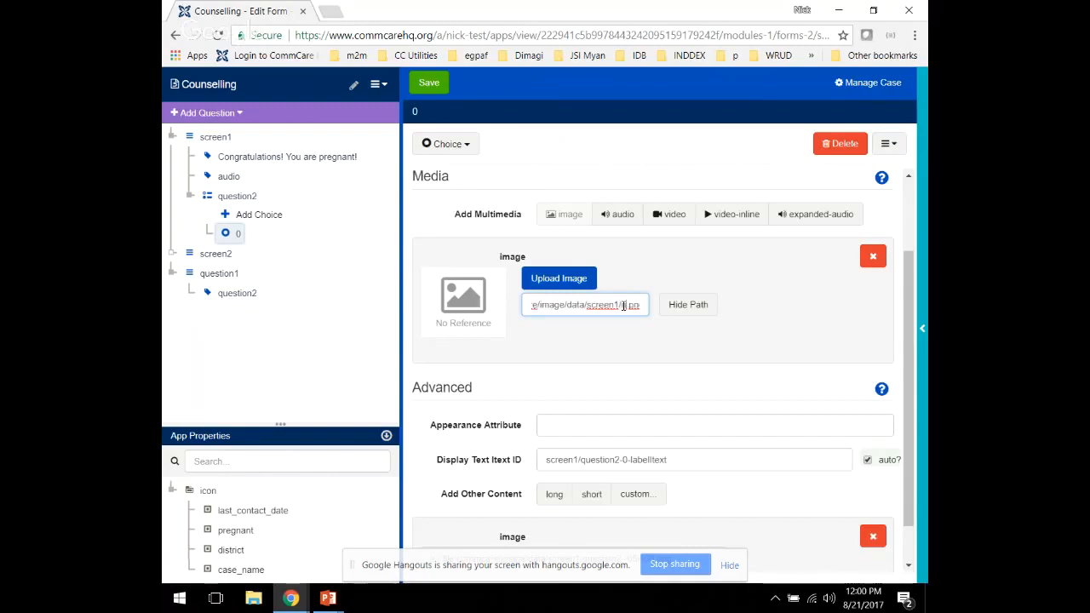
{"action": "type", "text": "next"}
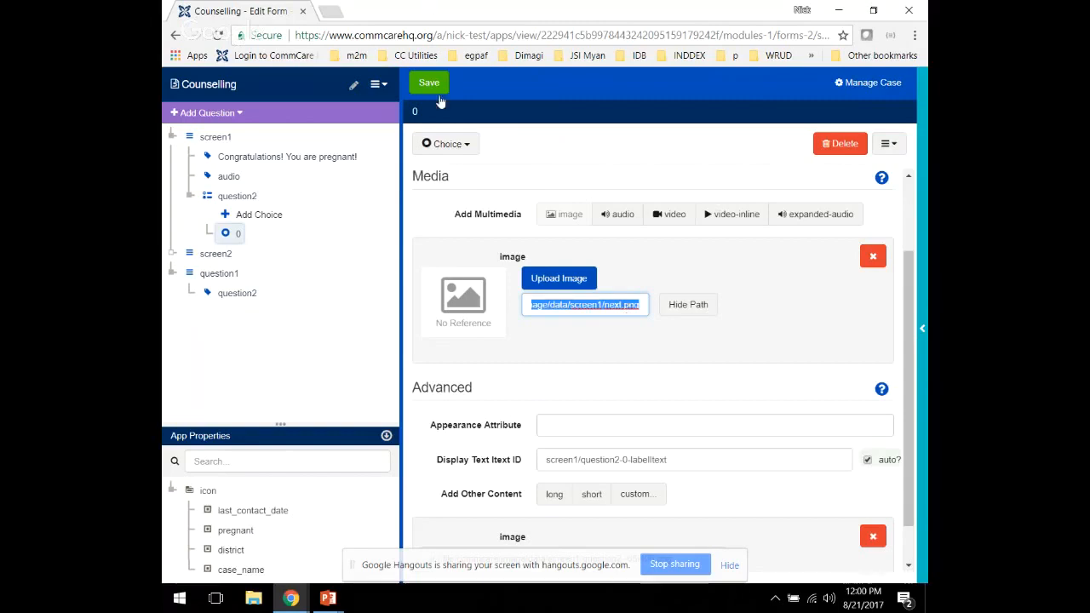
Step: Save the form overwriting others' edits, show screen2 choice 0's image path, and save again
{"action": "left_click", "coordinate": [430, 82]}
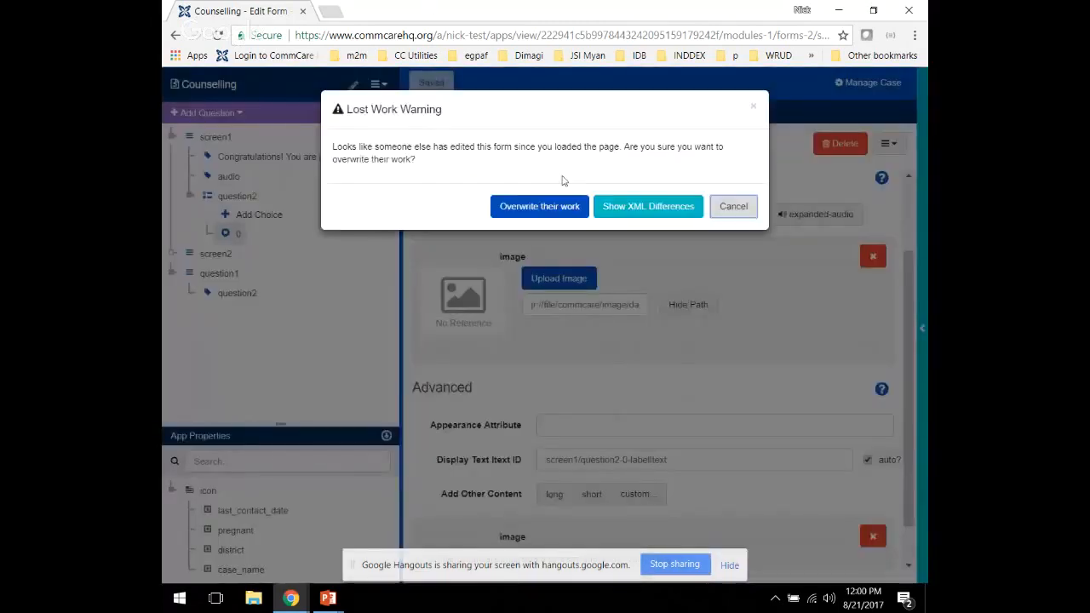
{"action": "left_click", "coordinate": [539, 206]}
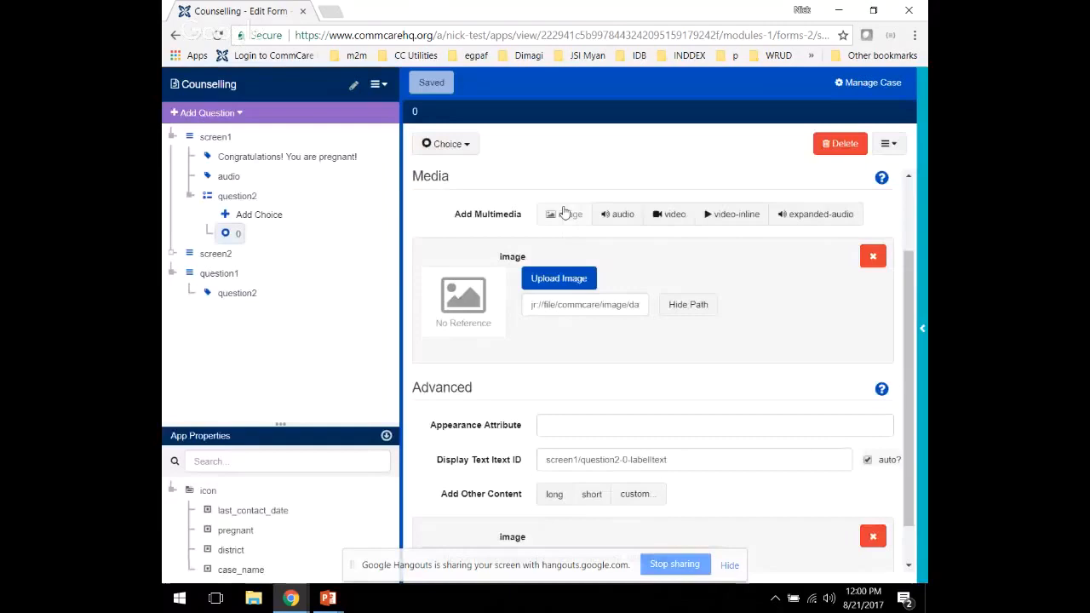
{"action": "left_click", "coordinate": [585, 304]}
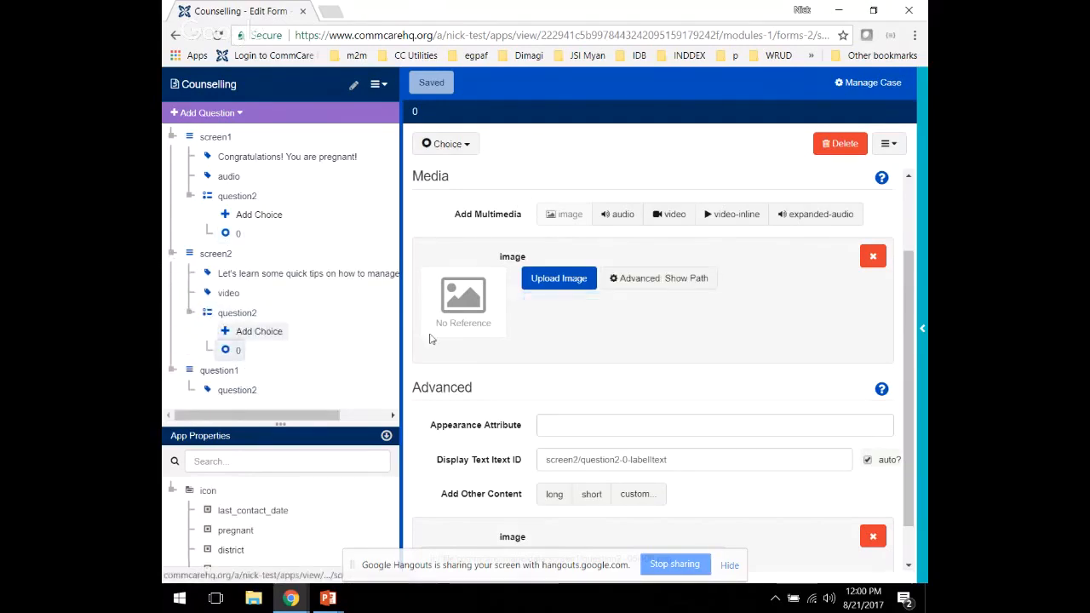
{"action": "left_click", "coordinate": [686, 278]}
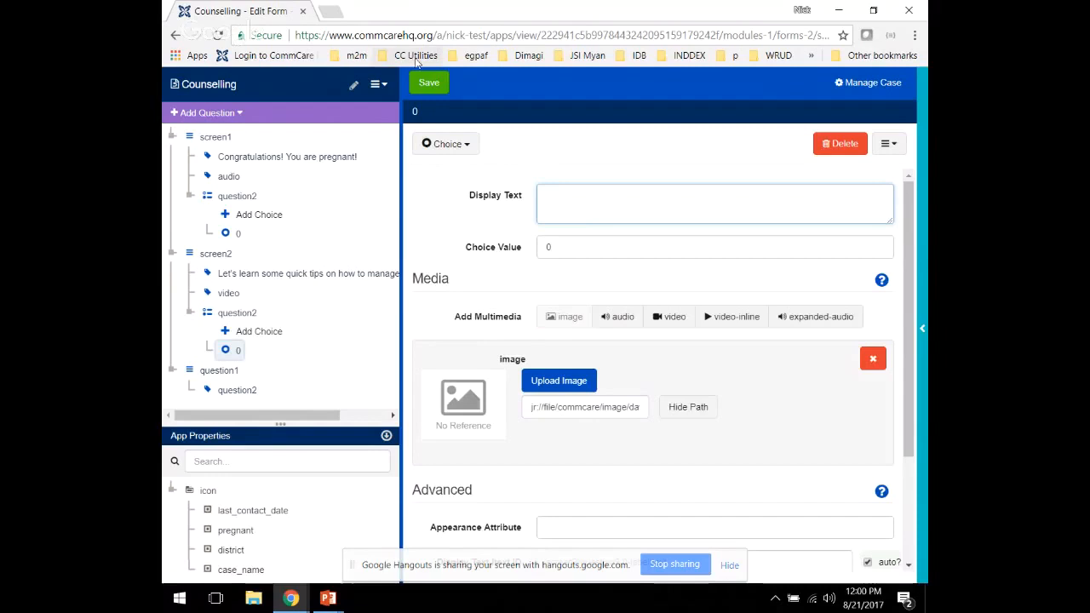
{"action": "left_click", "coordinate": [429, 82]}
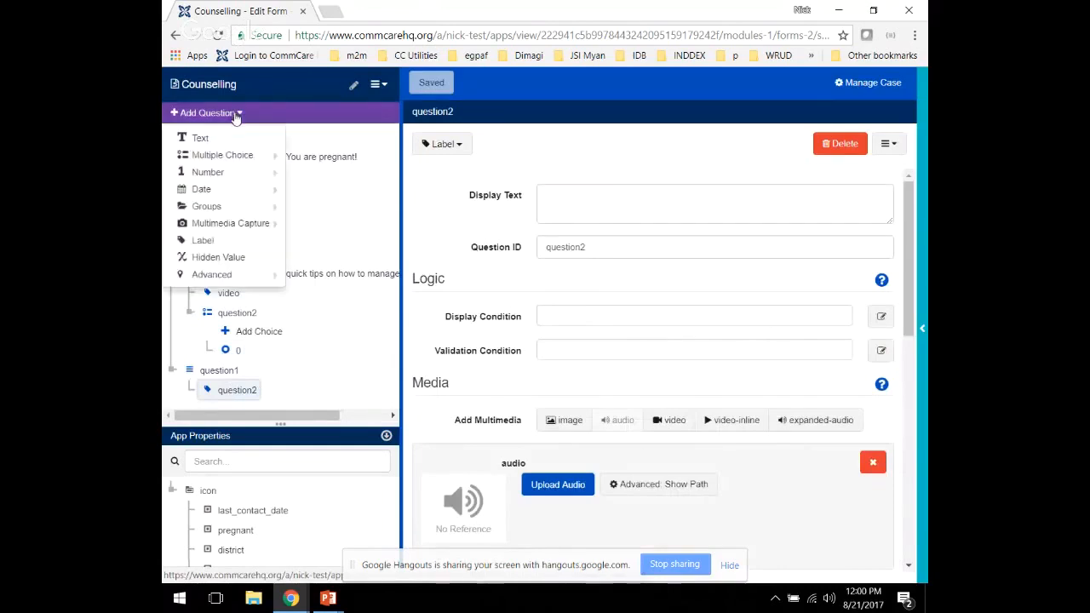
{"action": "mouse_move", "coordinate": [247, 245]}
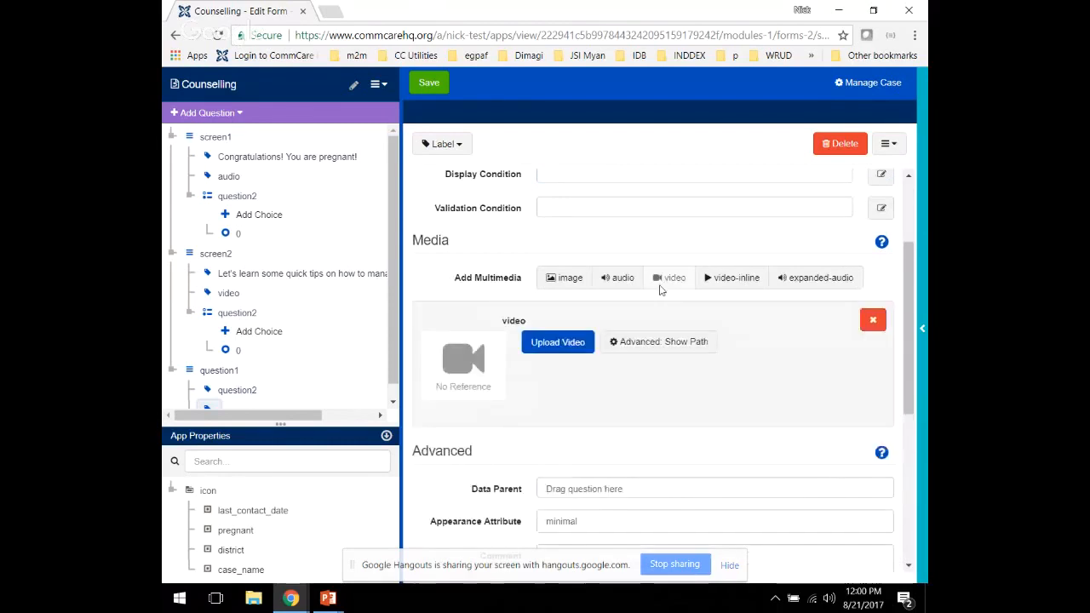
Step: Upload a video file to screen2's video label and confirm it is attached
{"action": "left_click", "coordinate": [556, 341]}
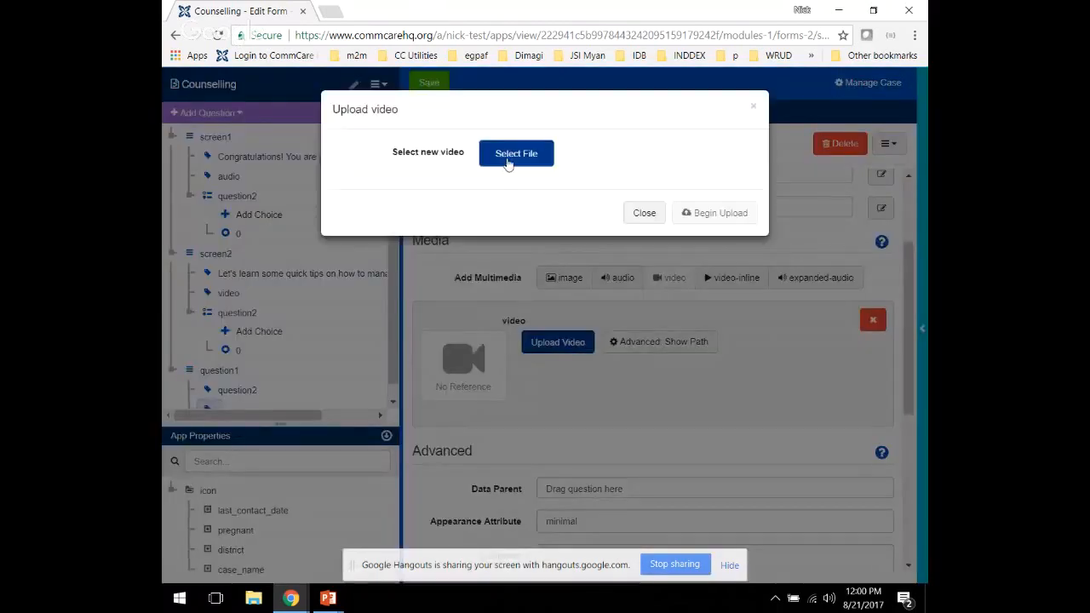
{"action": "left_click", "coordinate": [516, 153]}
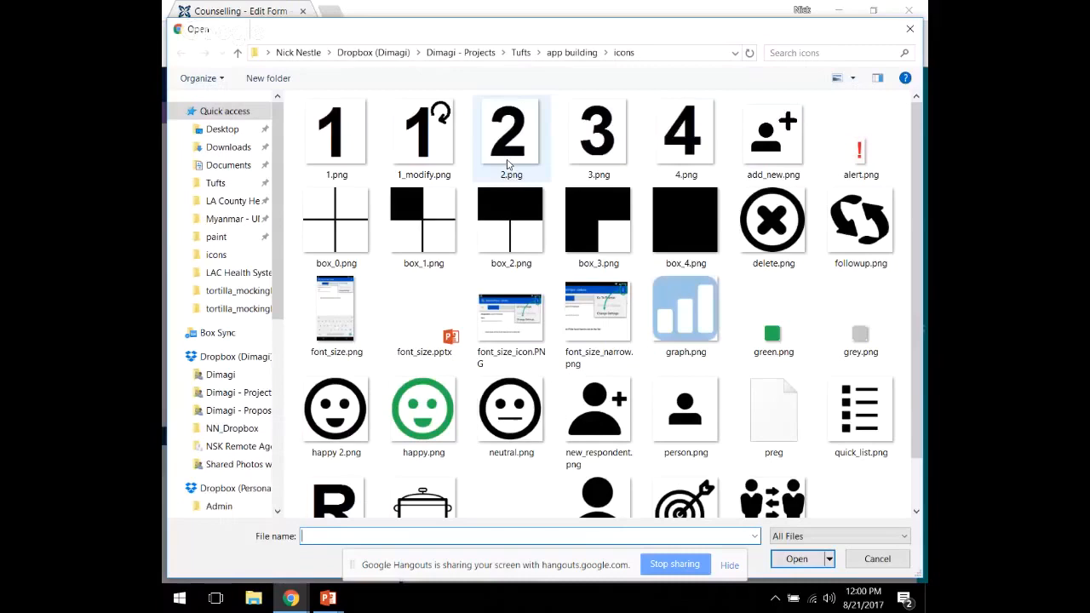
{"action": "left_click", "coordinate": [878, 559]}
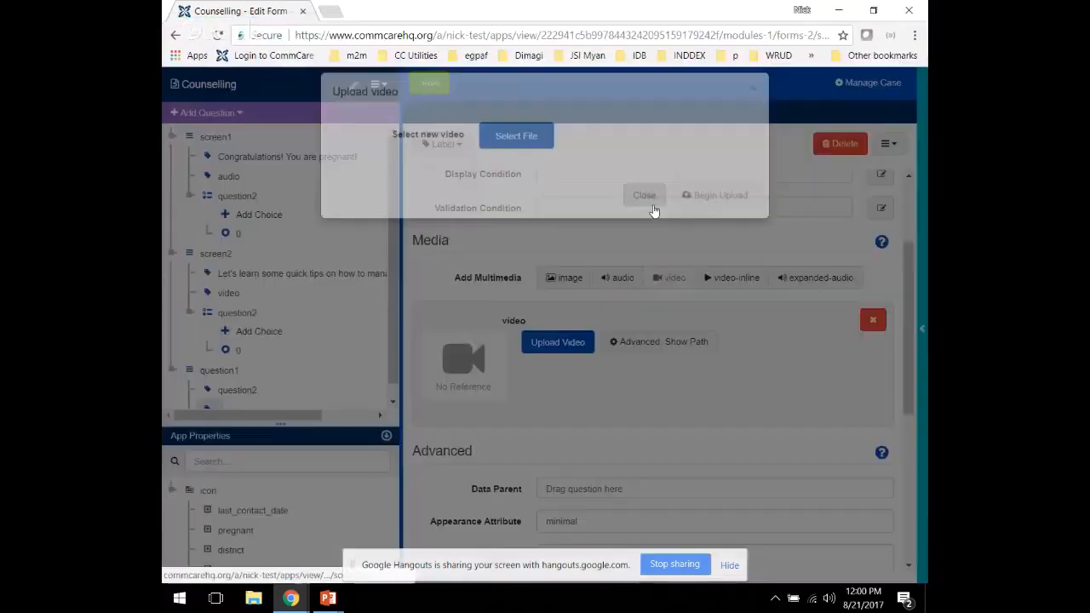
{"action": "left_click", "coordinate": [644, 195]}
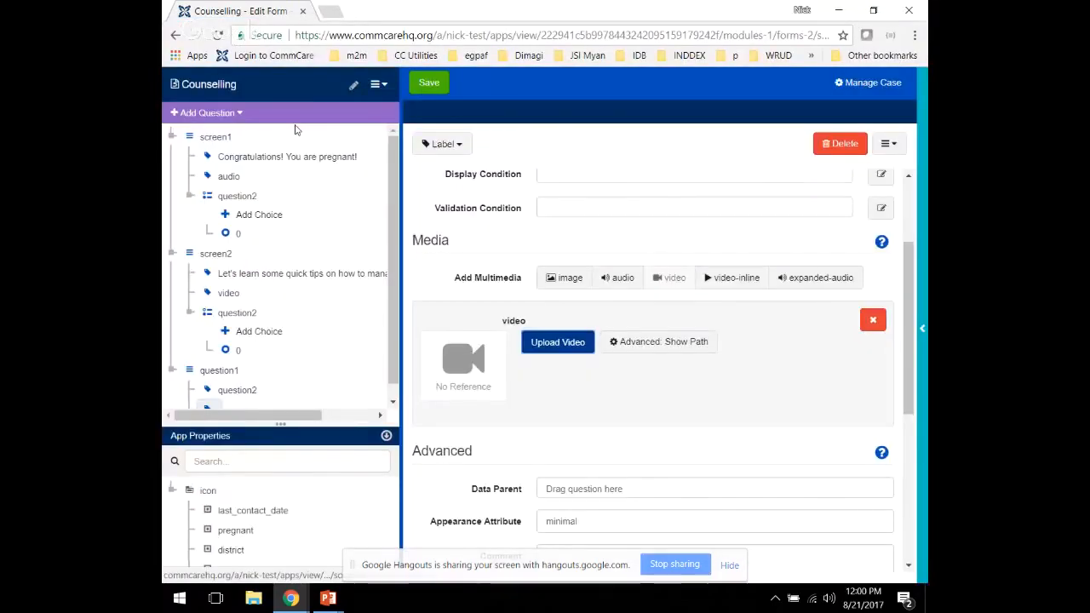
{"action": "left_click", "coordinate": [228, 293]}
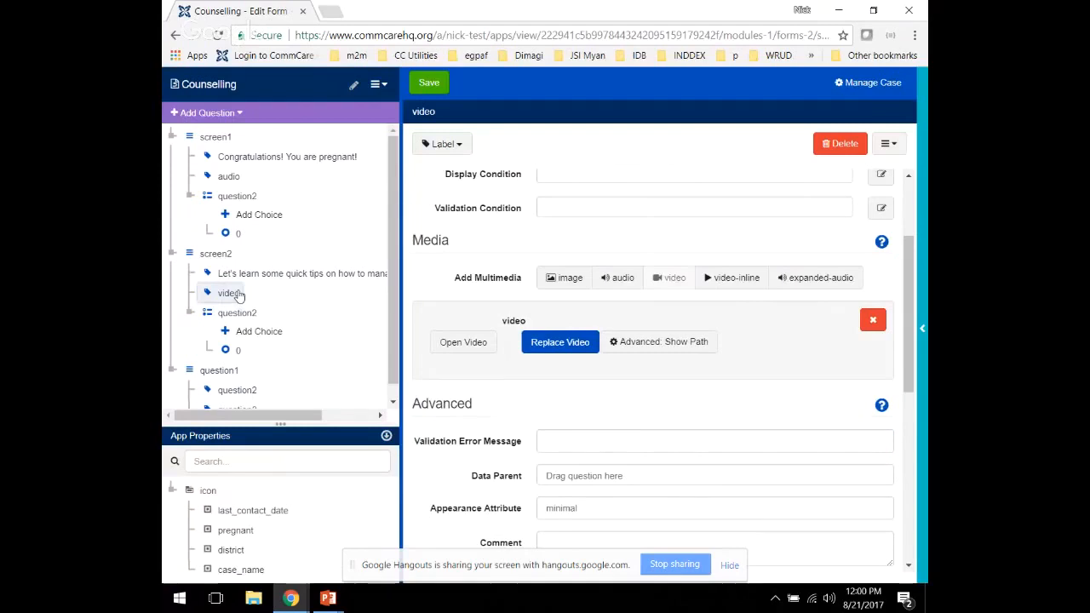
{"action": "mouse_move", "coordinate": [531, 115]}
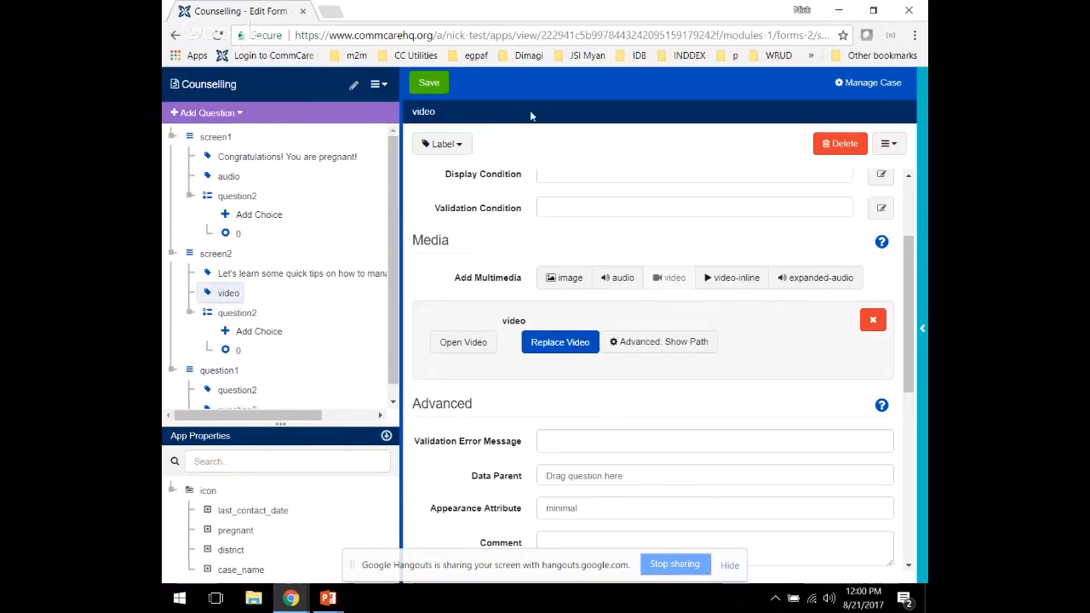
{"action": "mouse_move", "coordinate": [308, 99]}
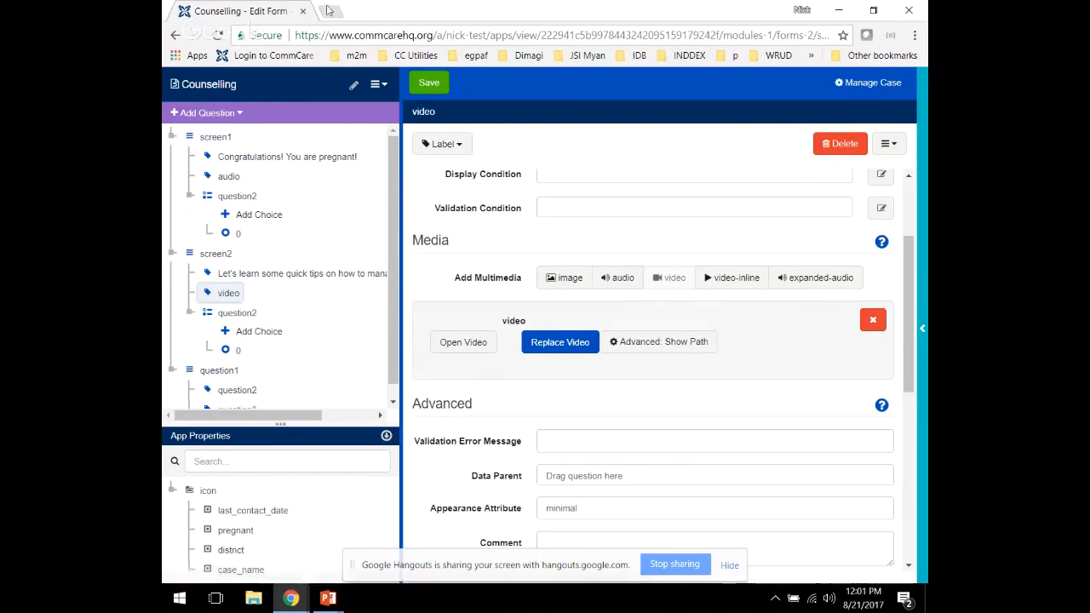
{"action": "mouse_move", "coordinate": [368, 81]}
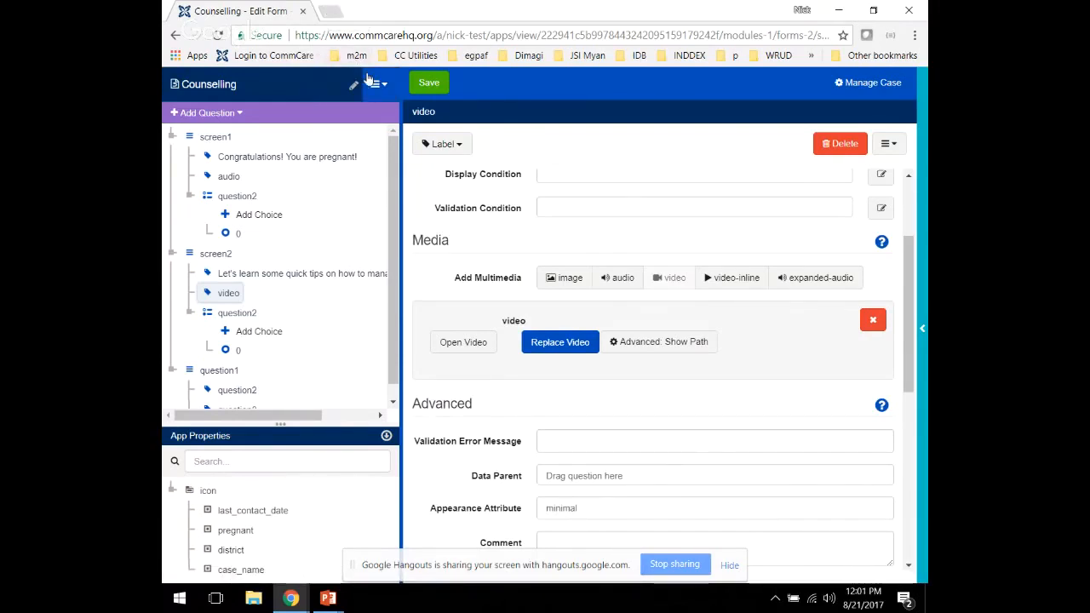
{"action": "left_click", "coordinate": [374, 83]}
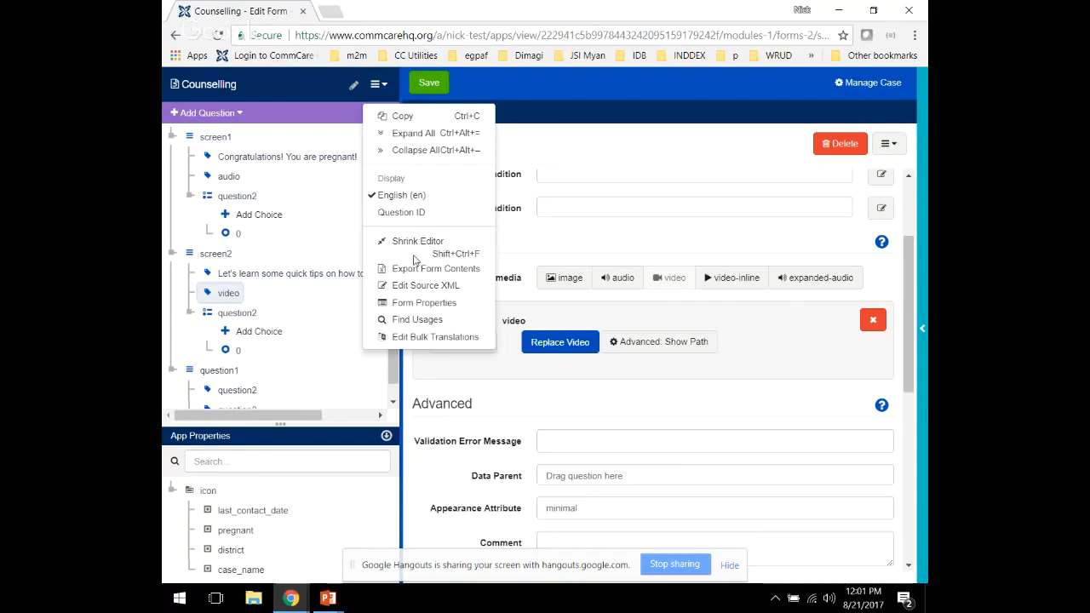
Step: Shrink the form editor and leave the page for the Favorite Things app settings
{"action": "left_click", "coordinate": [381, 83]}
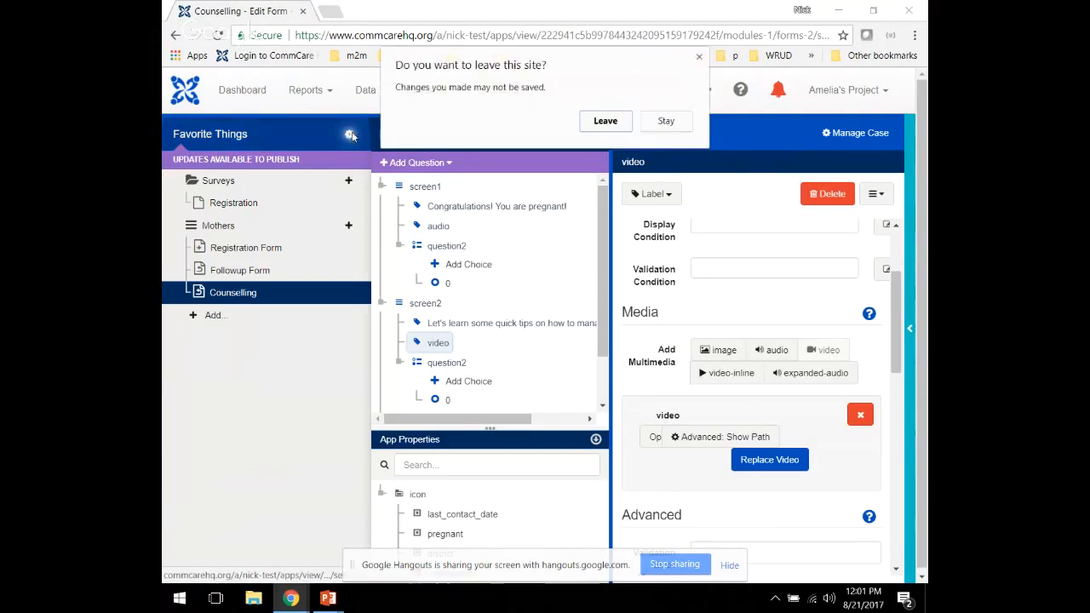
{"action": "left_click", "coordinate": [605, 120]}
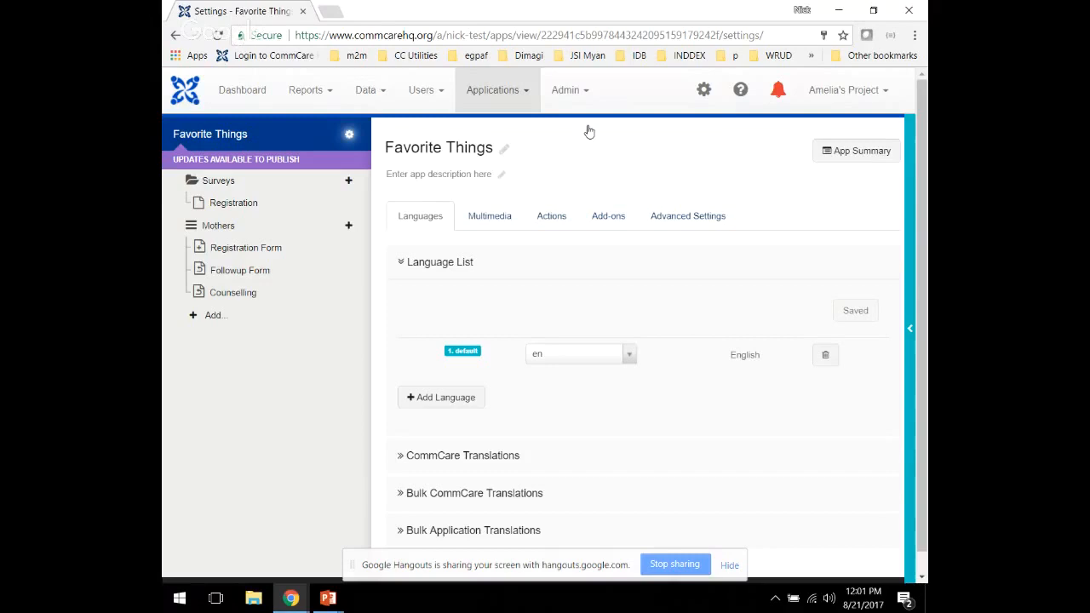
Step: Open the Multimedia tab of the Favorite Things settings and scroll through it
{"action": "left_click", "coordinate": [489, 216]}
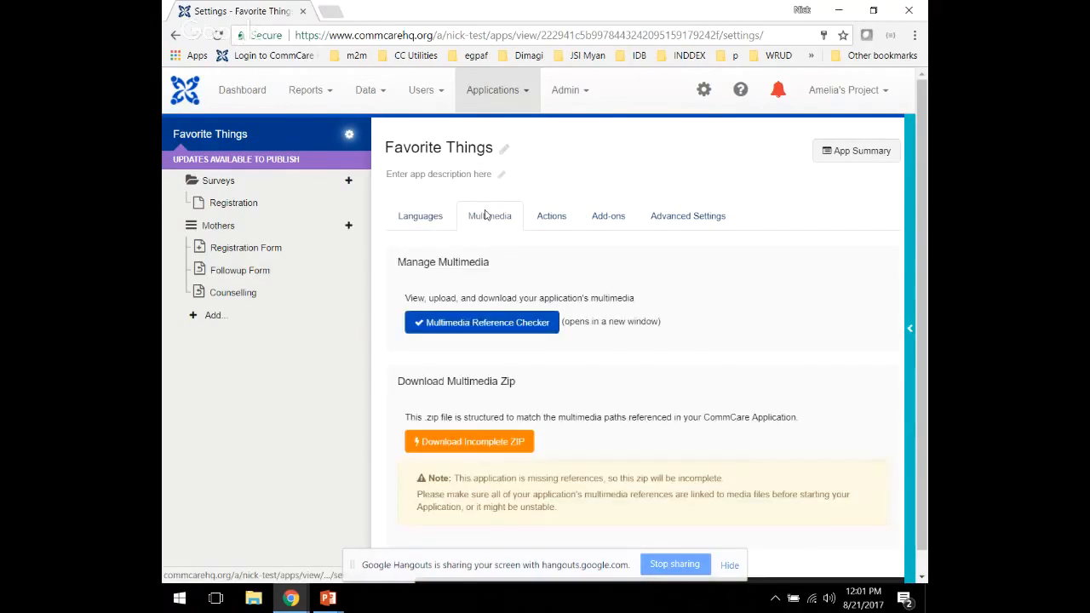
{"action": "scroll", "scroll_direction": "down", "scroll_amount": 3}
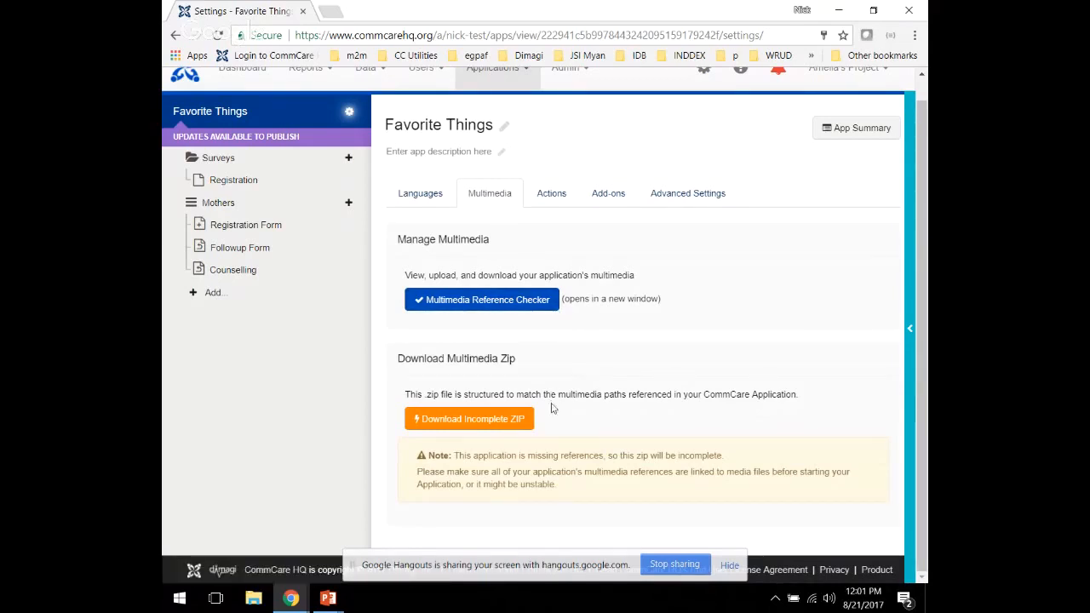
{"action": "mouse_move", "coordinate": [557, 428]}
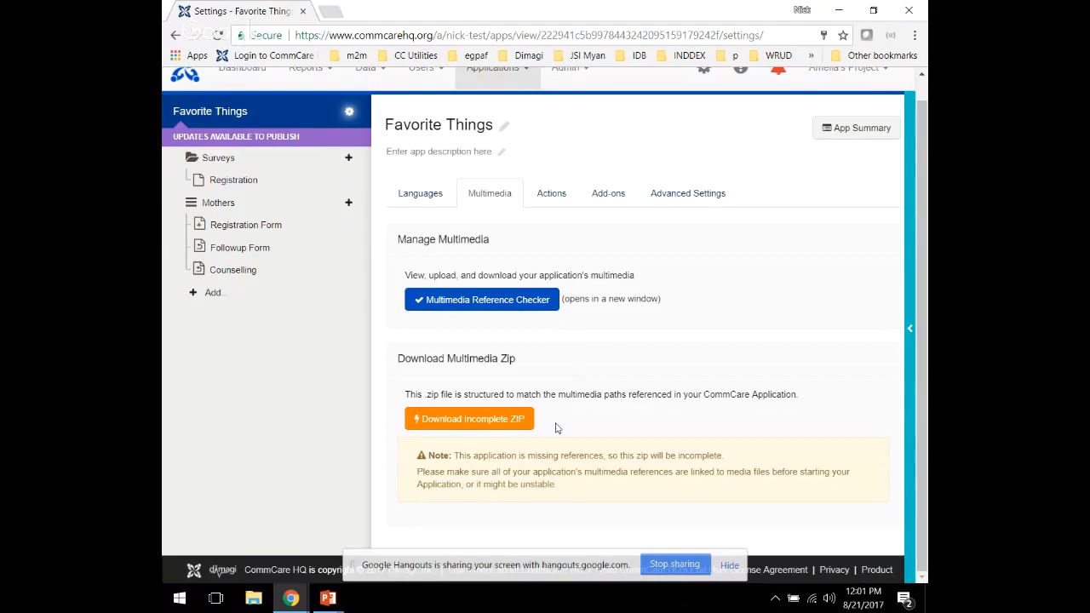
{"action": "mouse_move", "coordinate": [524, 326]}
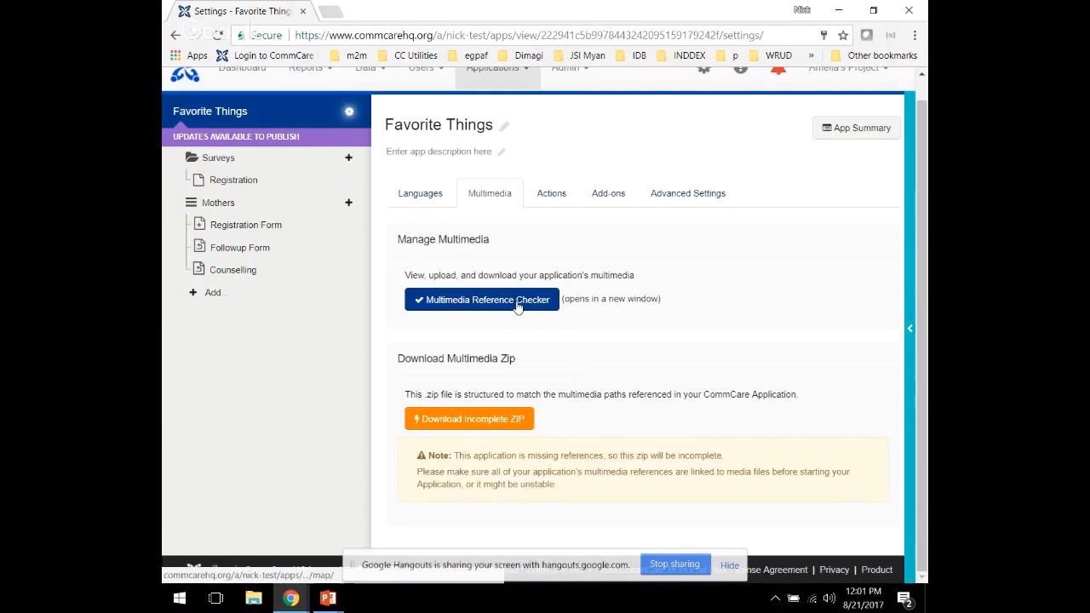
Step: Open the Multimedia Reference Checker and review 2/4 image, 1/2 audio, 1/1 video references
{"action": "left_click", "coordinate": [482, 299]}
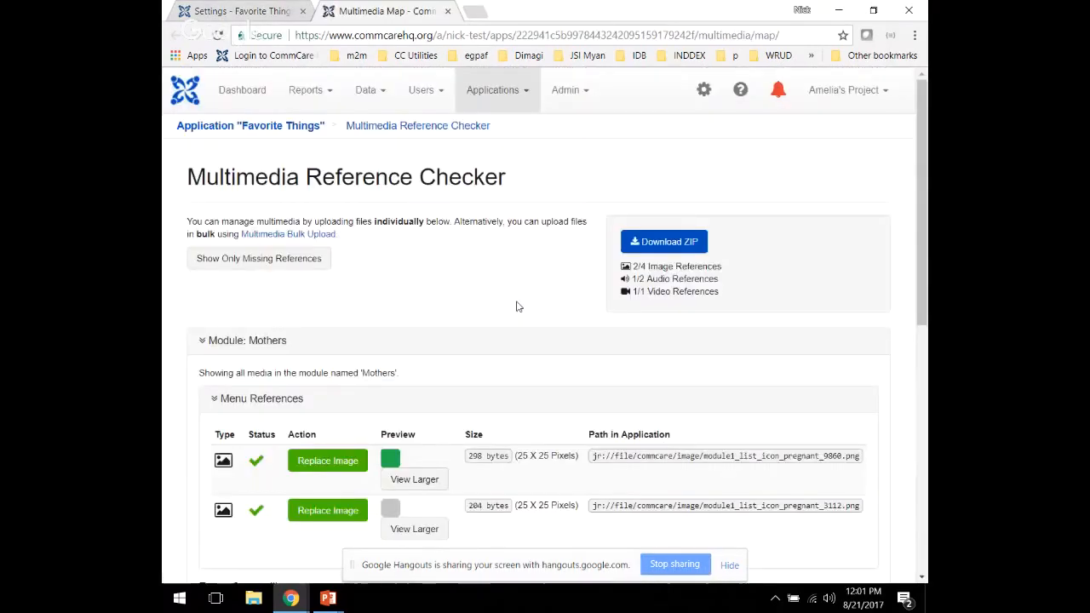
{"action": "scroll", "scroll_direction": "down", "scroll_amount": 3}
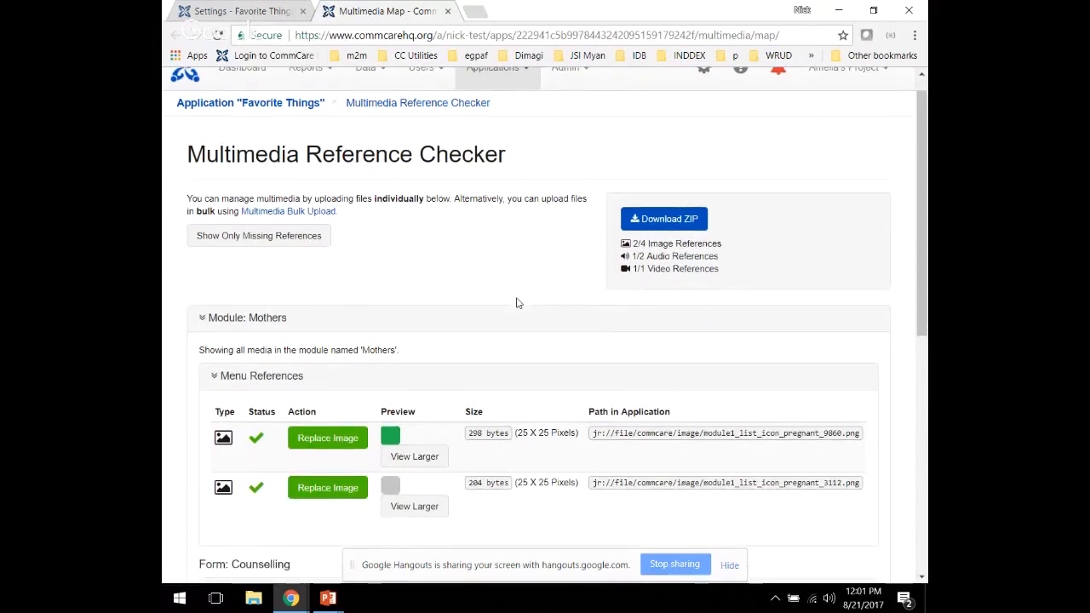
{"action": "scroll", "scroll_direction": "down", "scroll_amount": 3}
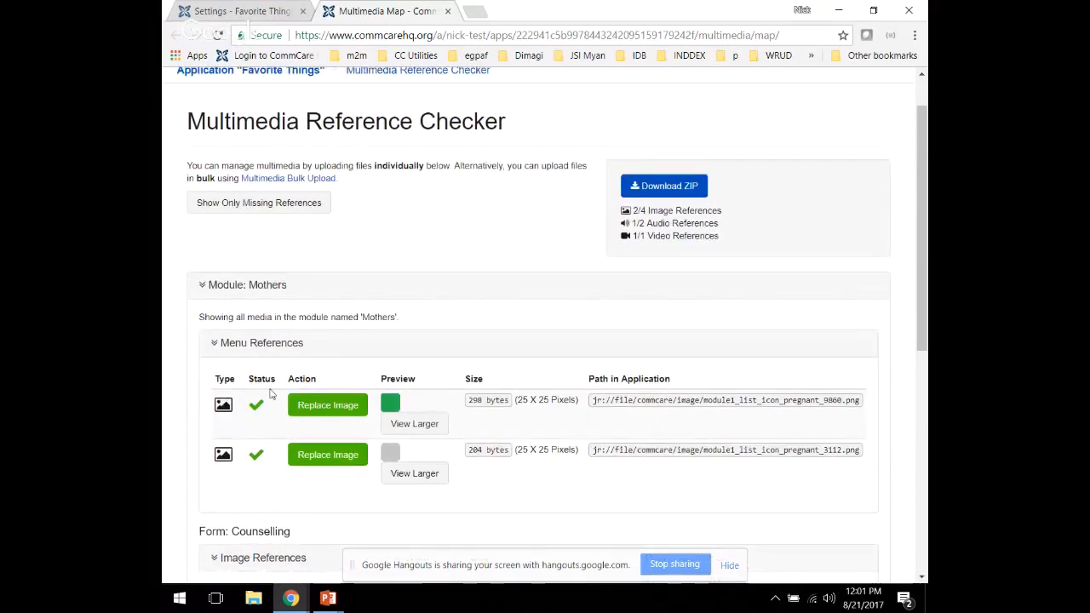
{"action": "mouse_move", "coordinate": [778, 423]}
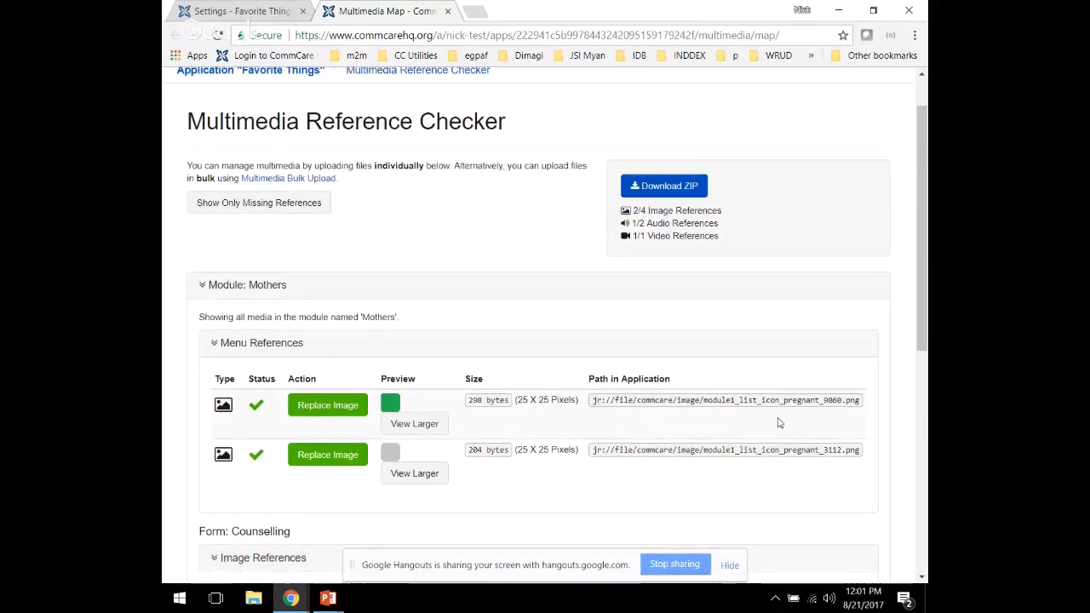
{"action": "mouse_move", "coordinate": [551, 439]}
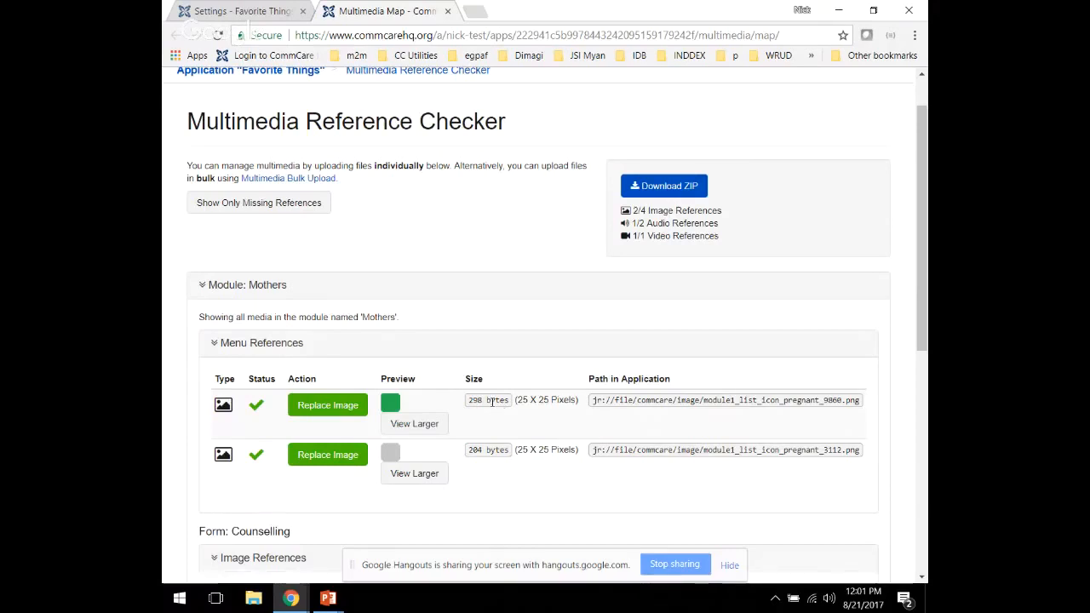
{"action": "mouse_move", "coordinate": [586, 405]}
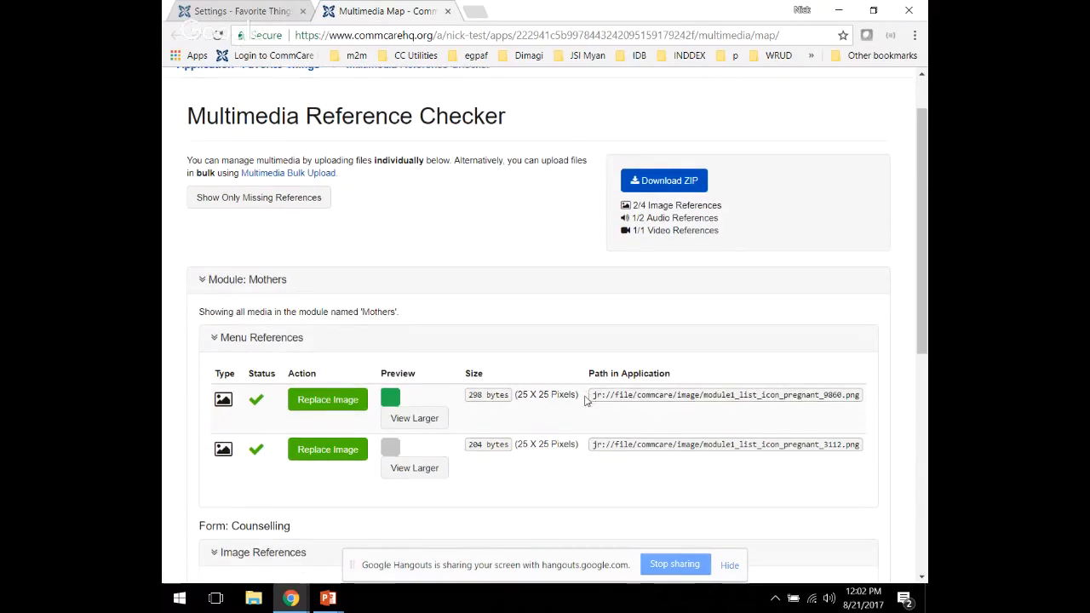
{"action": "scroll", "scroll_direction": "down", "scroll_amount": 3}
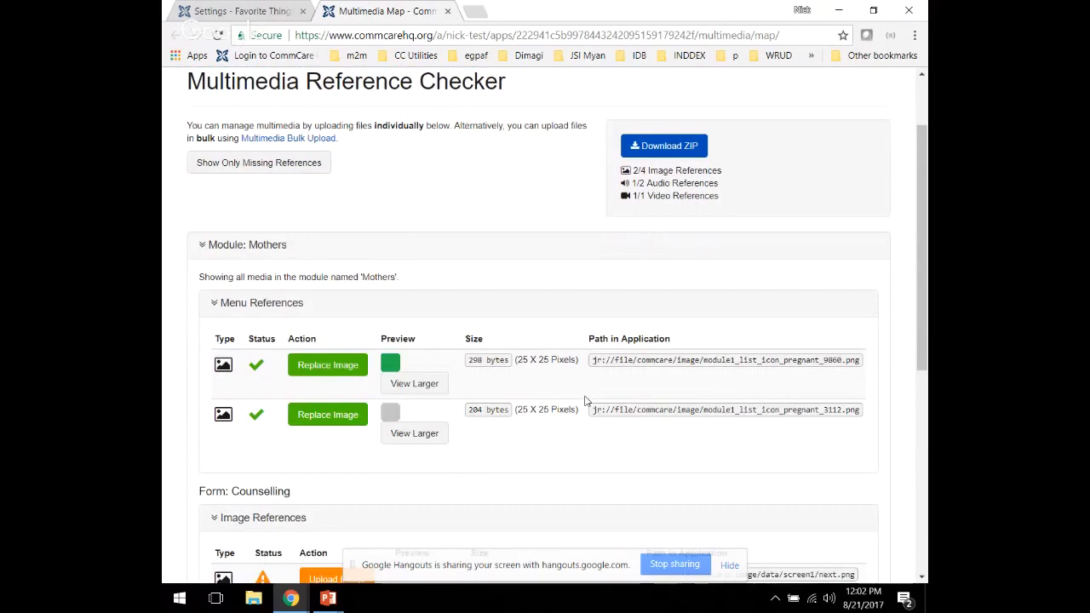
{"action": "scroll", "scroll_direction": "down", "scroll_amount": 3}
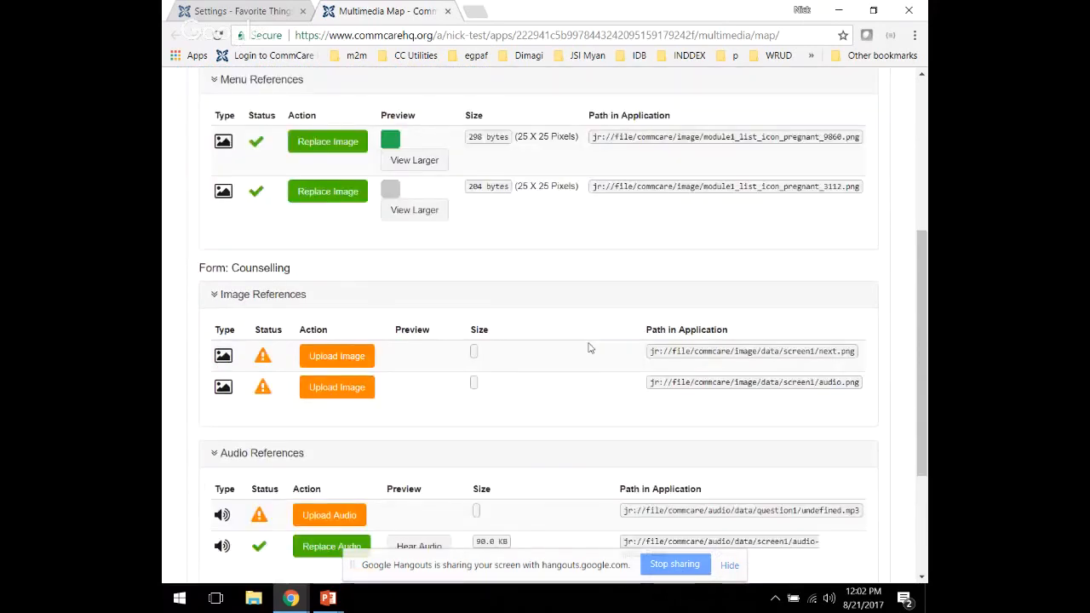
{"action": "scroll", "scroll_direction": "down", "scroll_amount": 3}
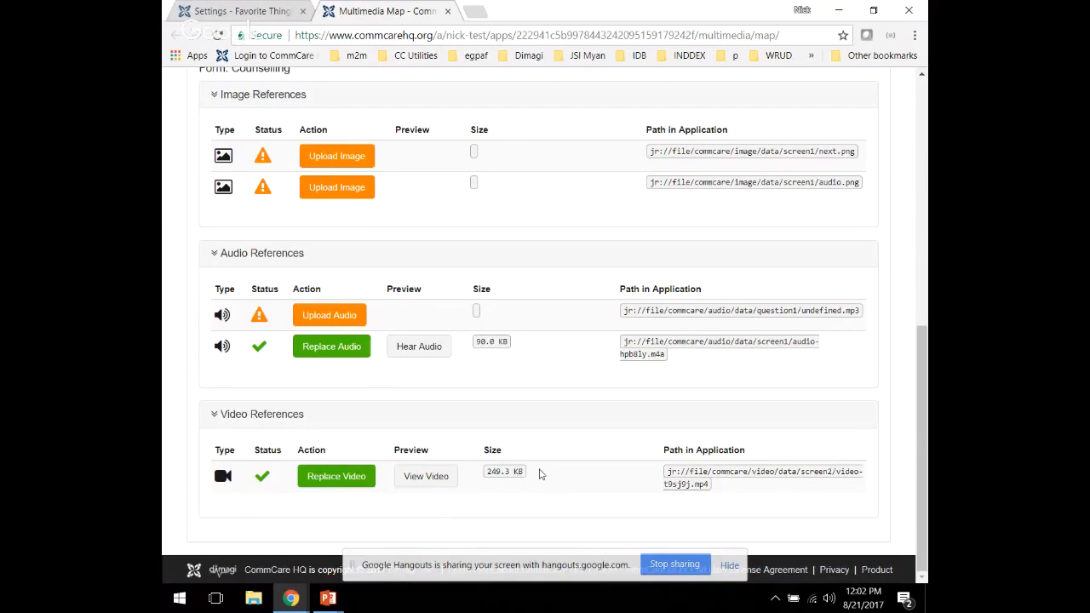
{"action": "mouse_move", "coordinate": [426, 476]}
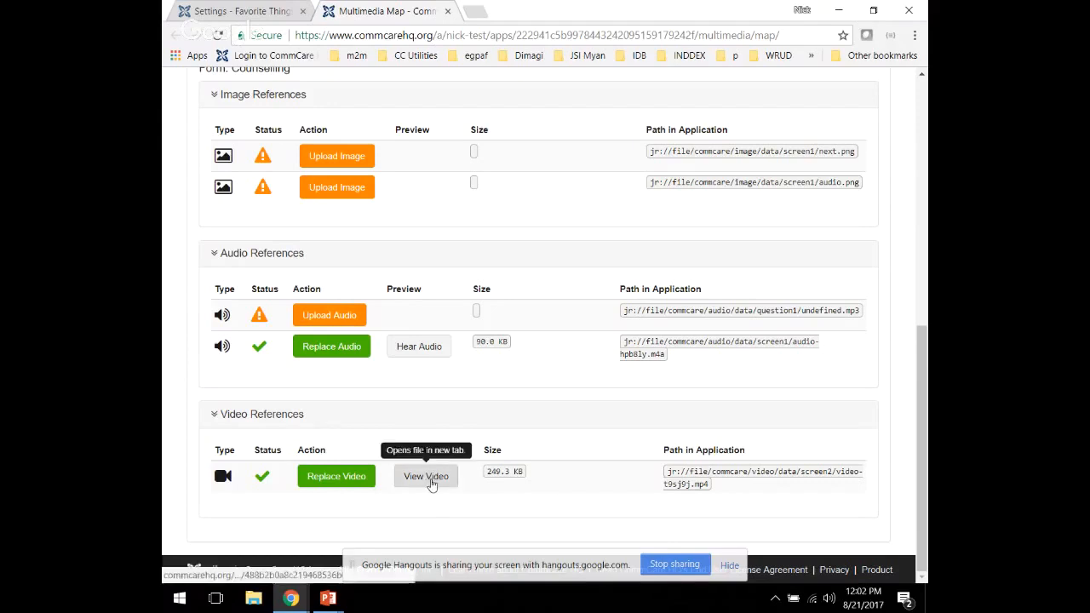
{"action": "left_click", "coordinate": [426, 476]}
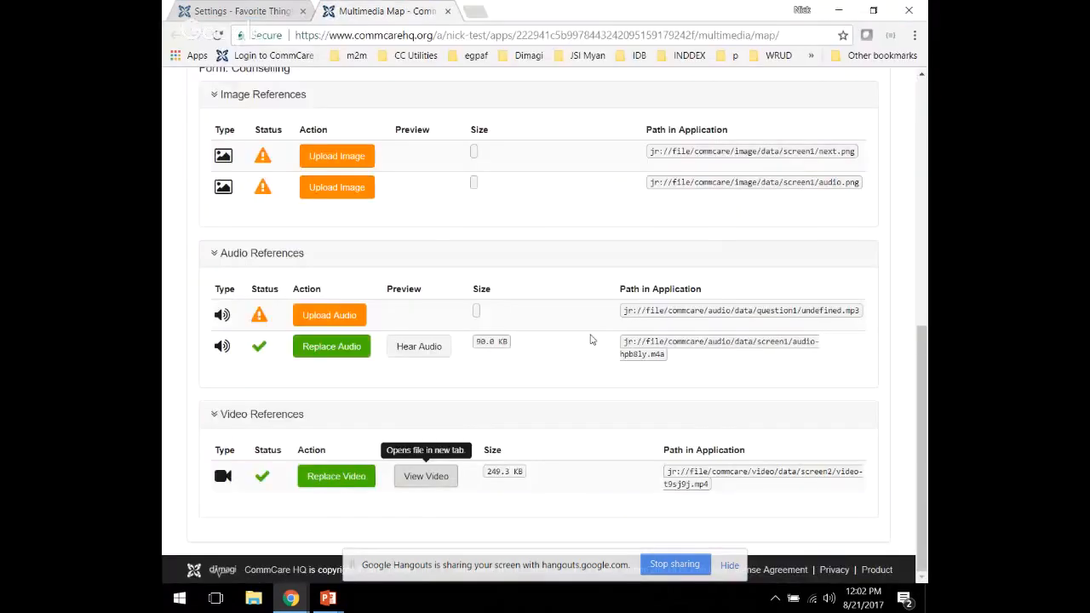
{"action": "mouse_move", "coordinate": [520, 519]}
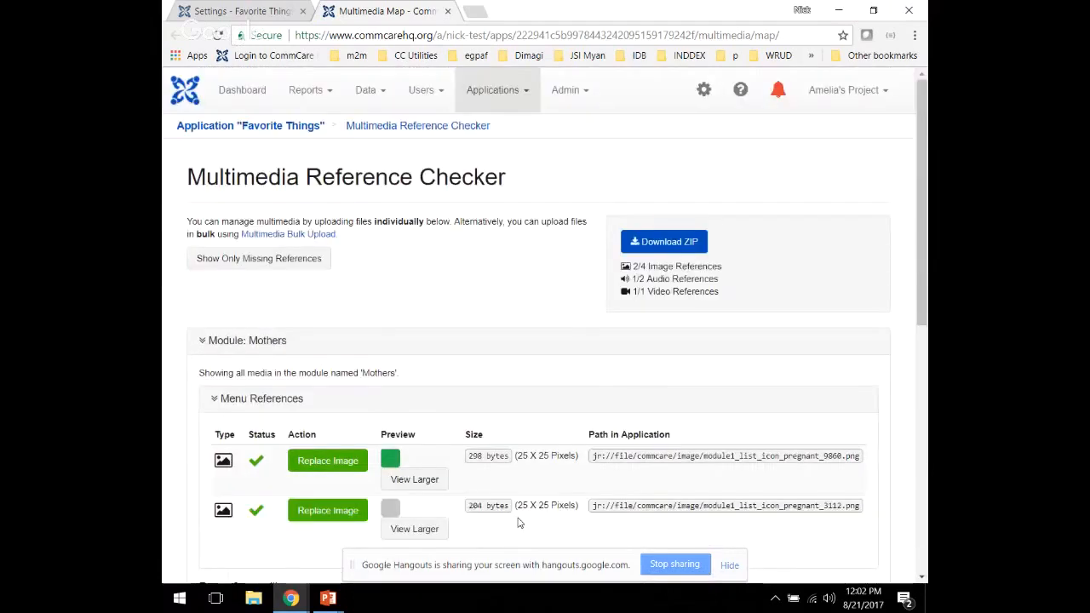
{"action": "mouse_move", "coordinate": [699, 483]}
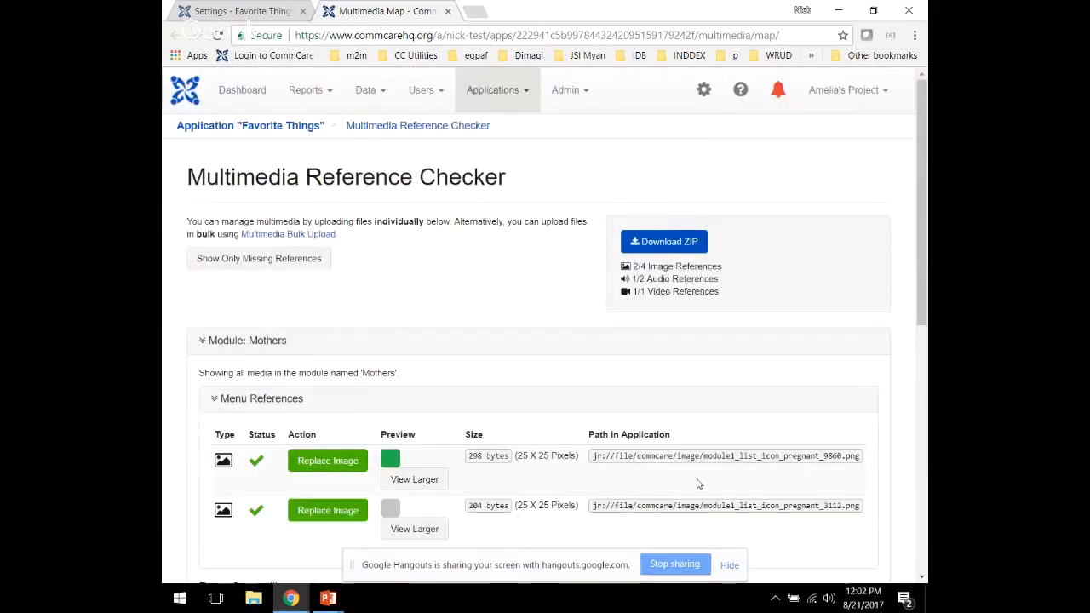